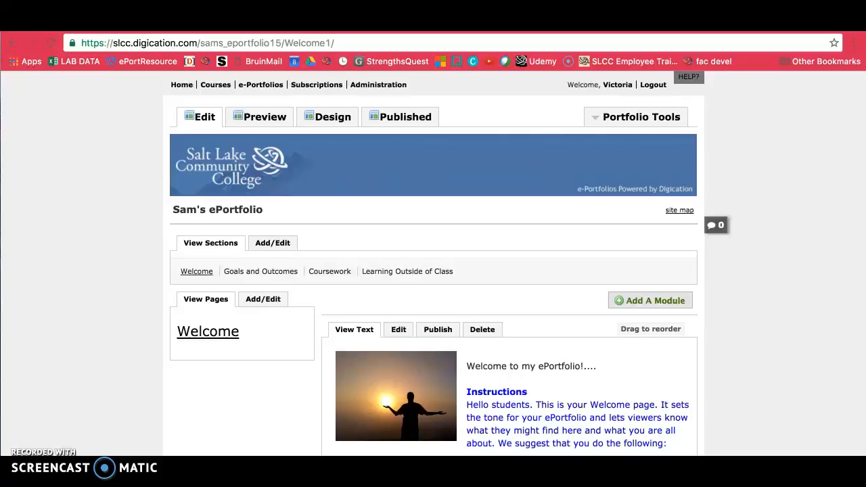
mouse_move(139, 100)
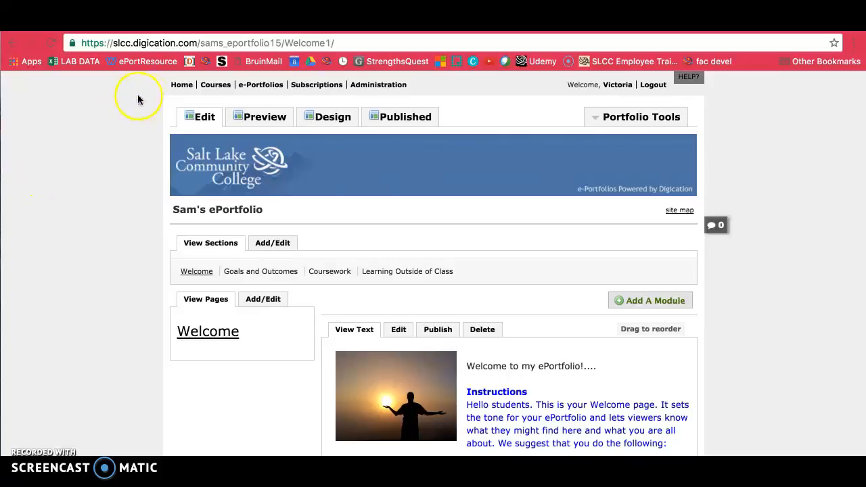
mouse_move(196, 89)
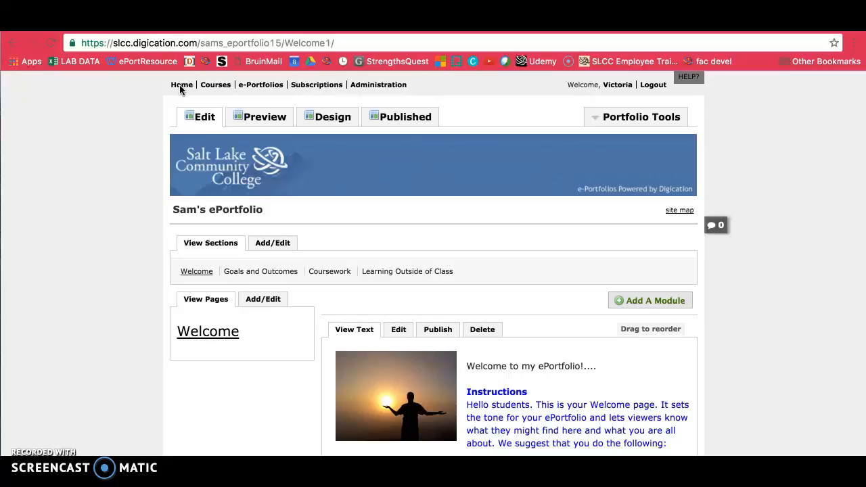
mouse_move(375, 145)
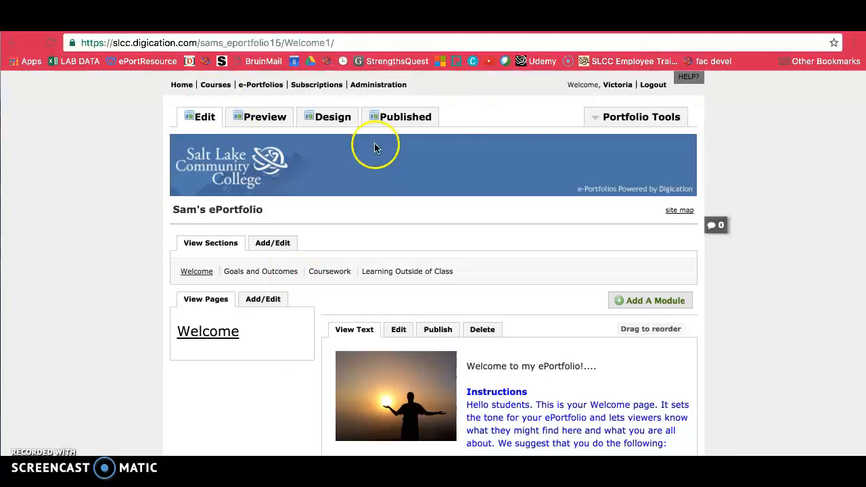
mouse_move(700, 253)
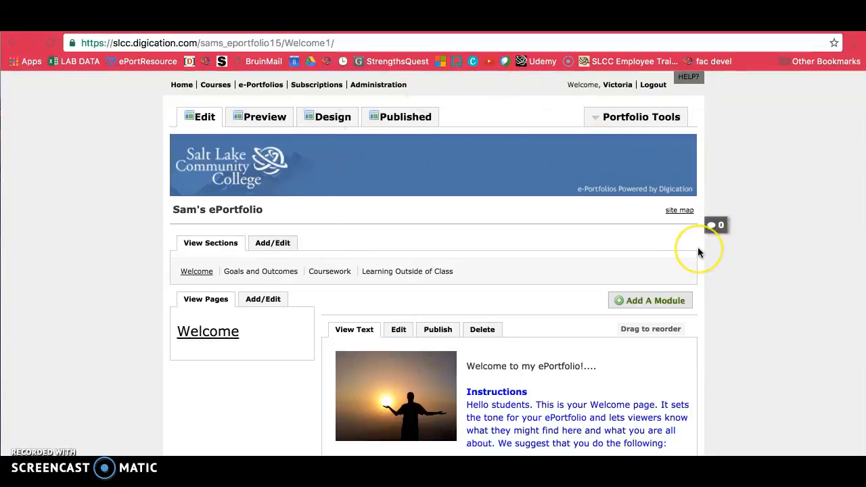
mouse_move(700, 252)
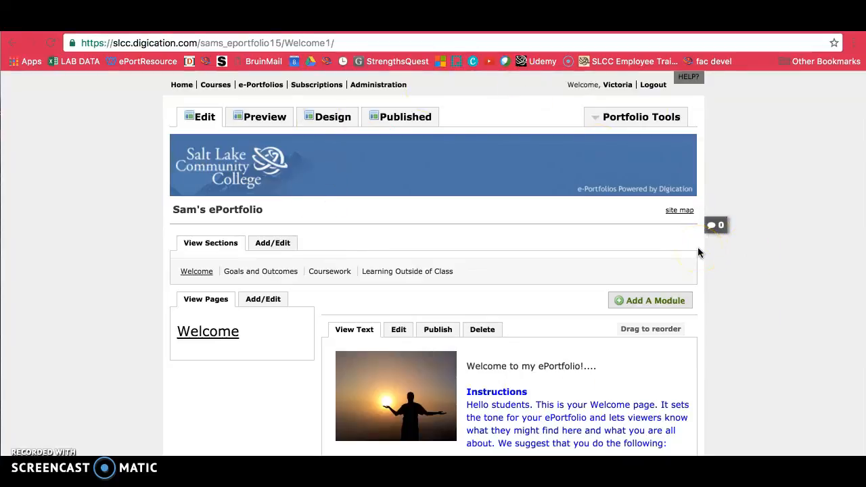
mouse_move(636, 117)
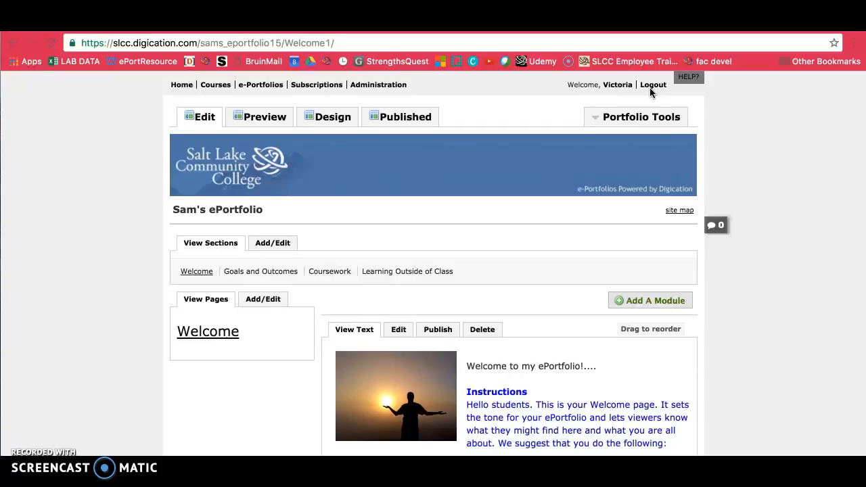
mouse_move(666, 79)
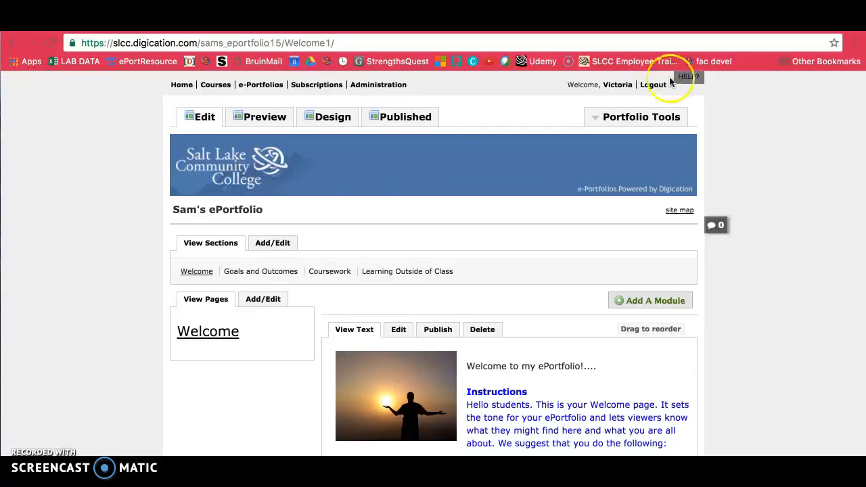
mouse_move(723, 88)
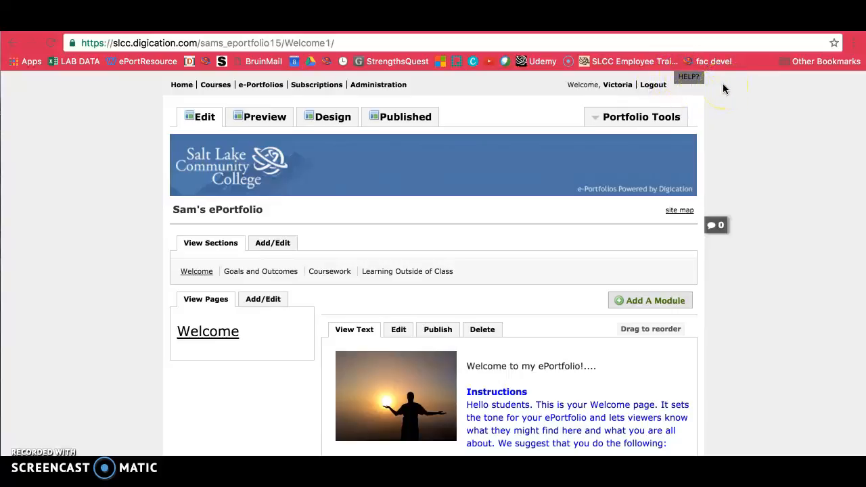
mouse_move(695, 88)
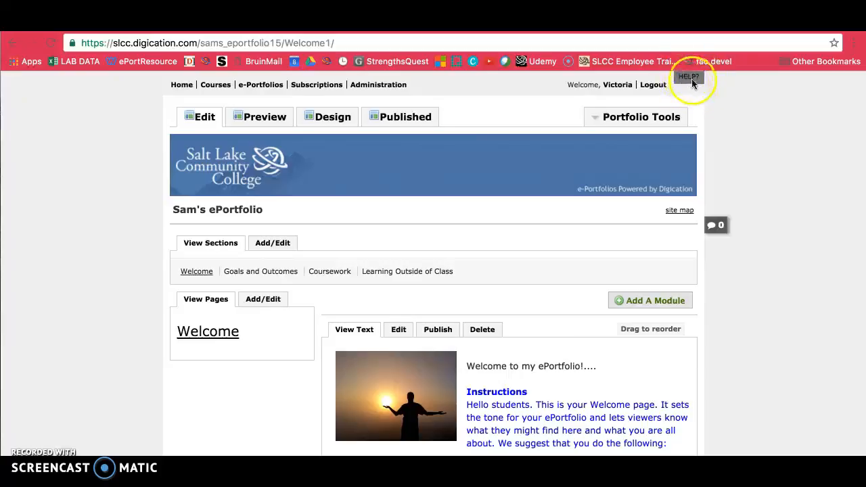
mouse_move(721, 167)
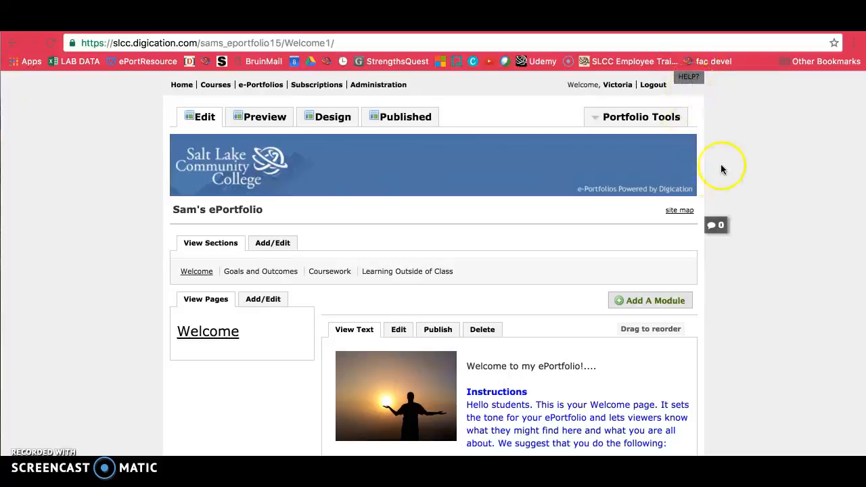
scroll(down, 3)
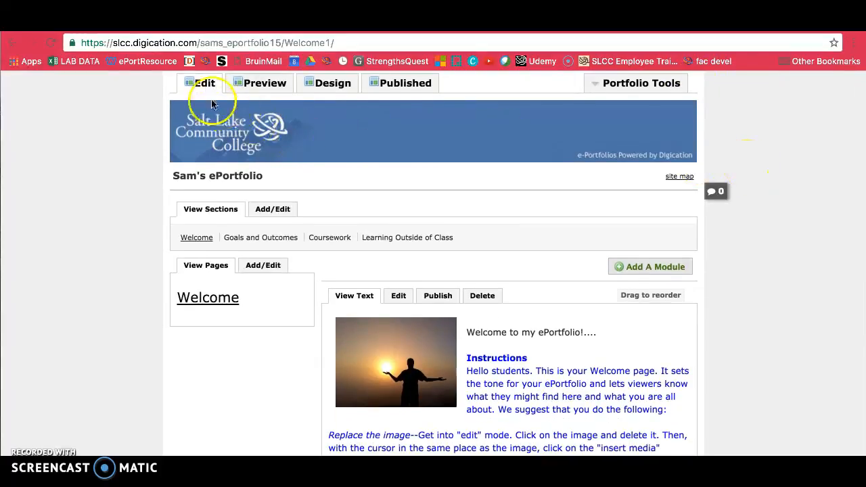
mouse_move(458, 86)
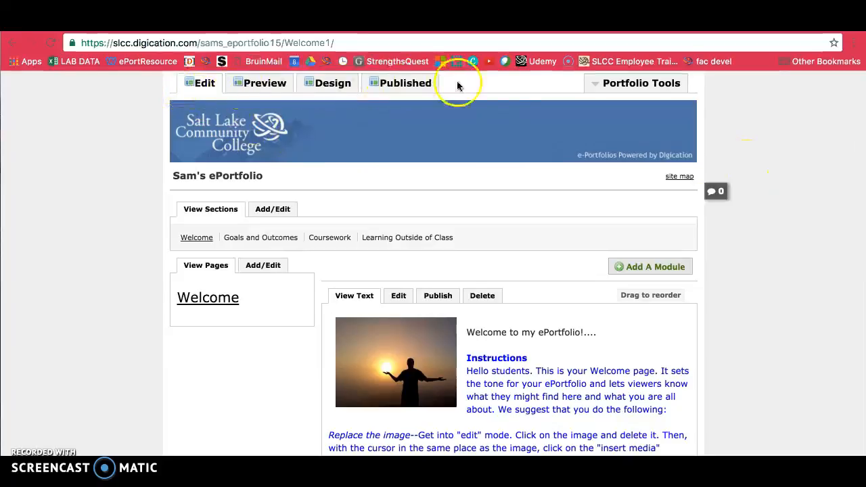
mouse_move(199, 109)
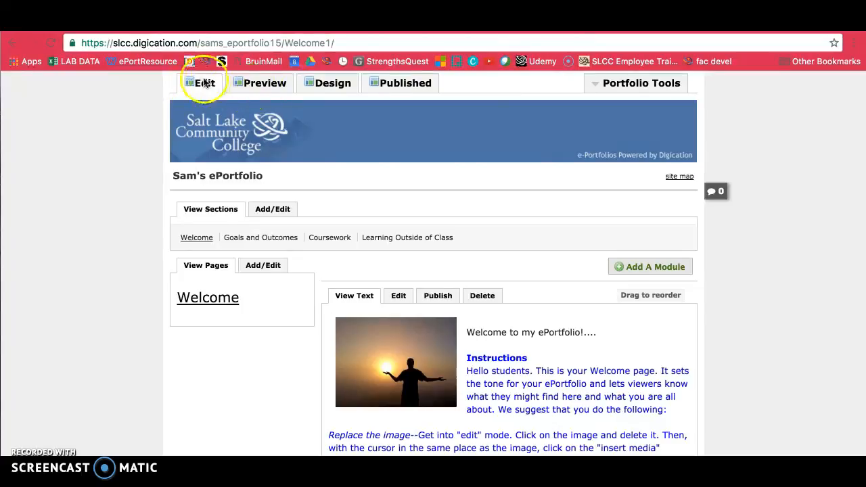
mouse_move(307, 141)
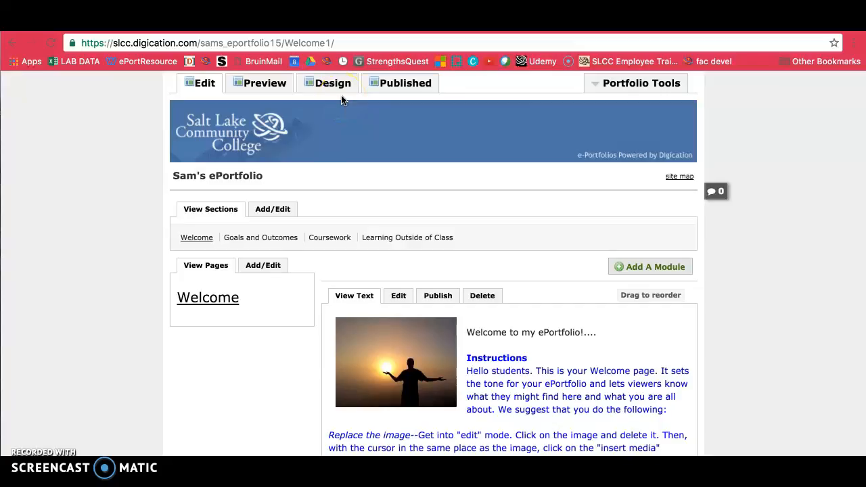
mouse_move(331, 82)
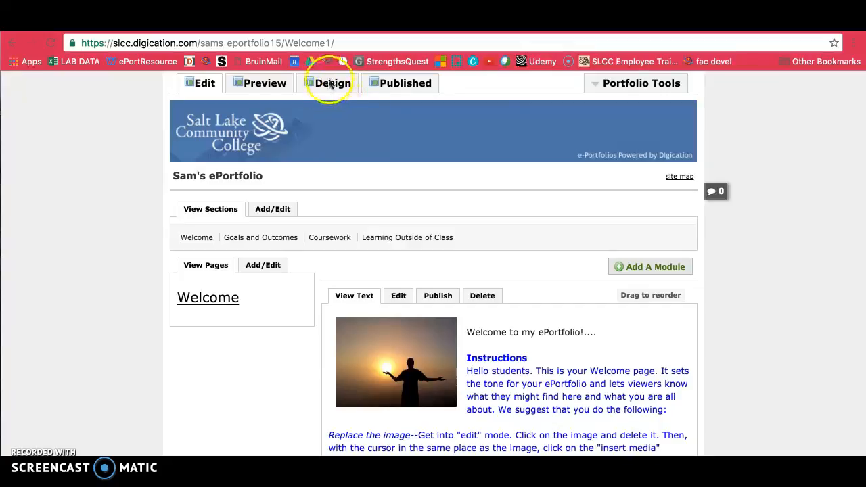
mouse_move(445, 119)
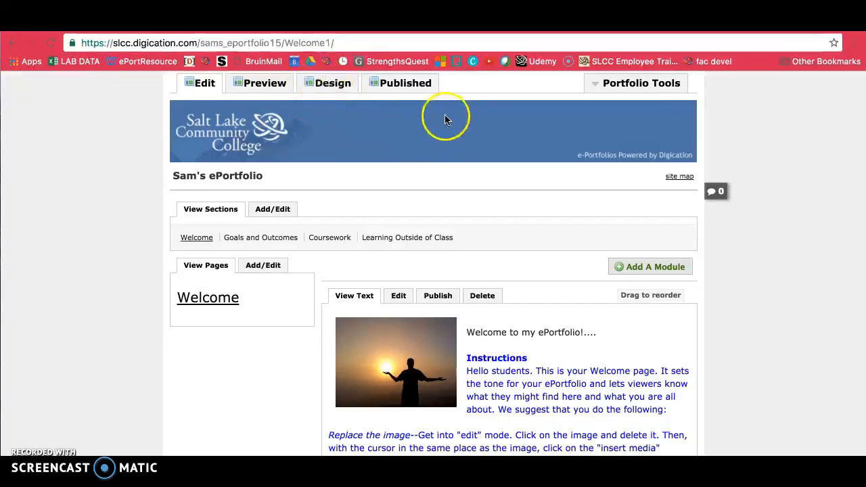
mouse_move(391, 94)
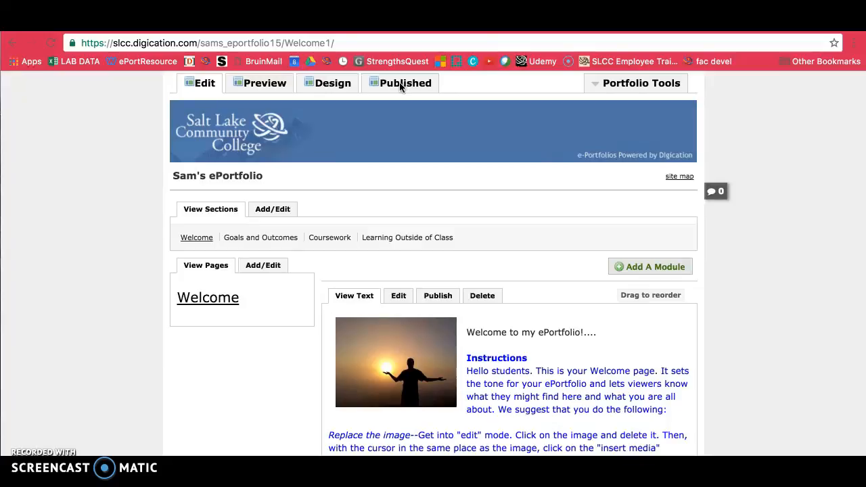
mouse_move(453, 100)
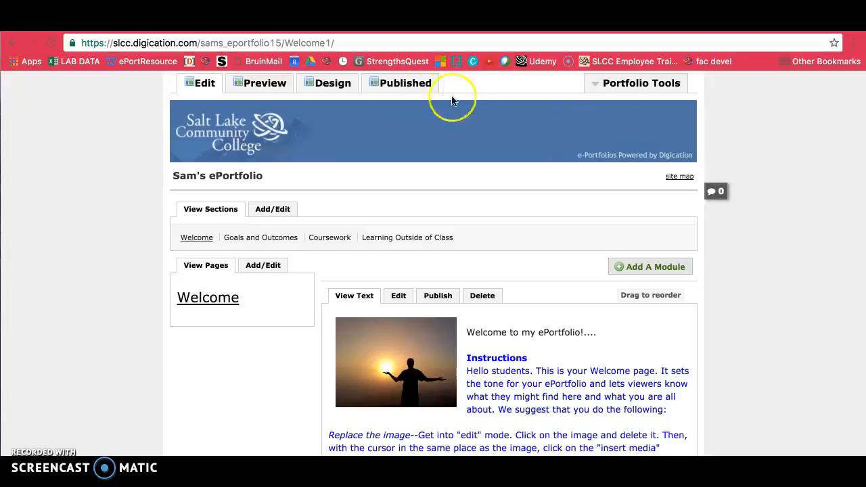
mouse_move(619, 87)
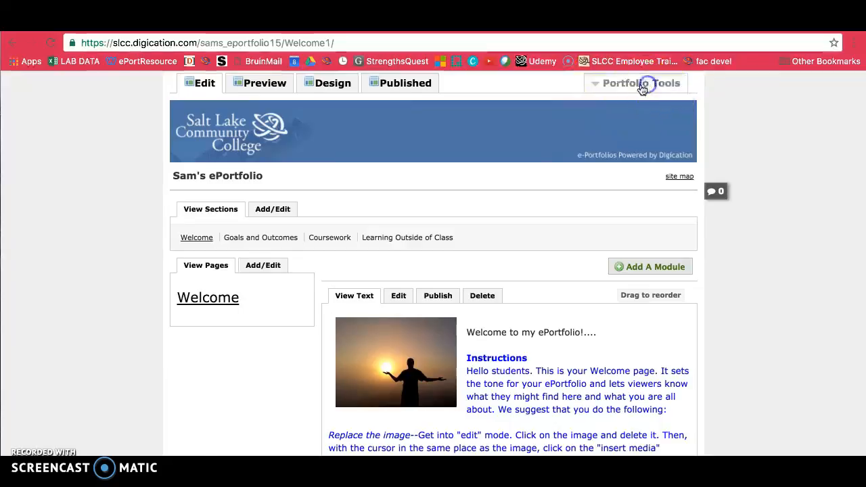
click(640, 83)
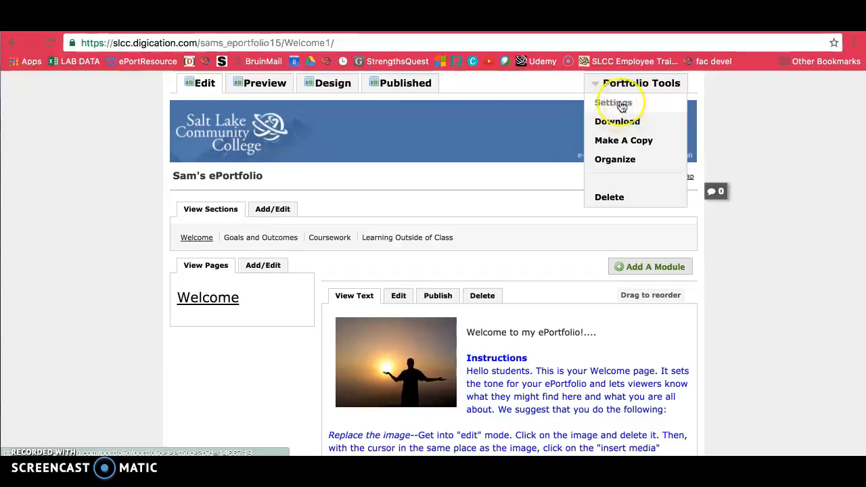
mouse_move(649, 129)
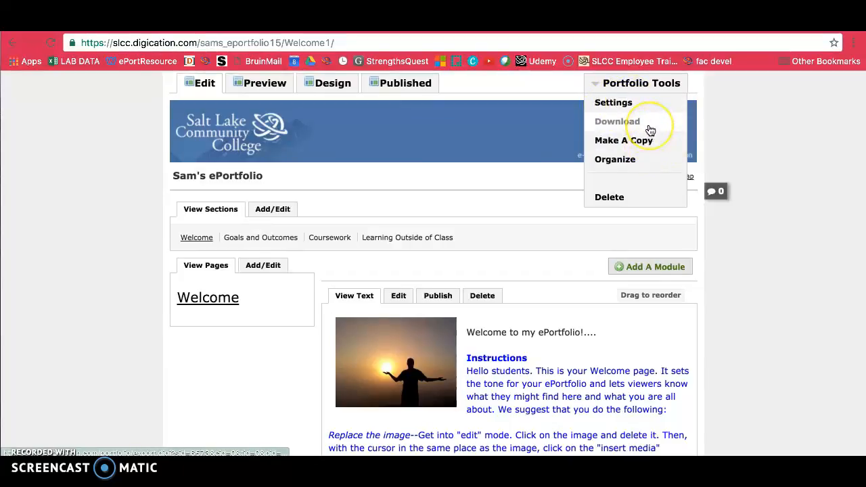
mouse_move(616, 126)
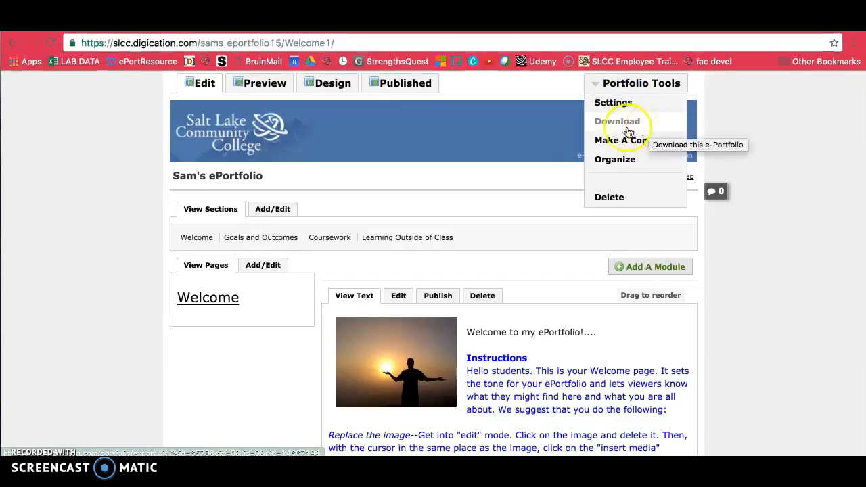
mouse_move(641, 130)
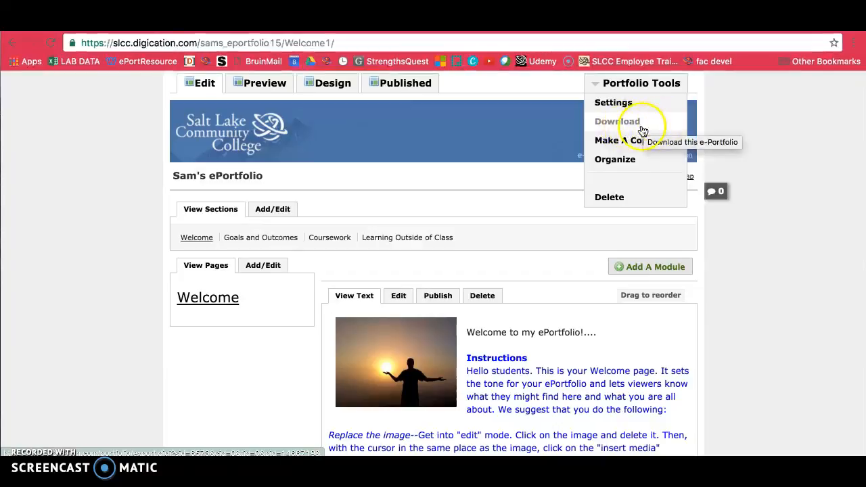
mouse_move(643, 127)
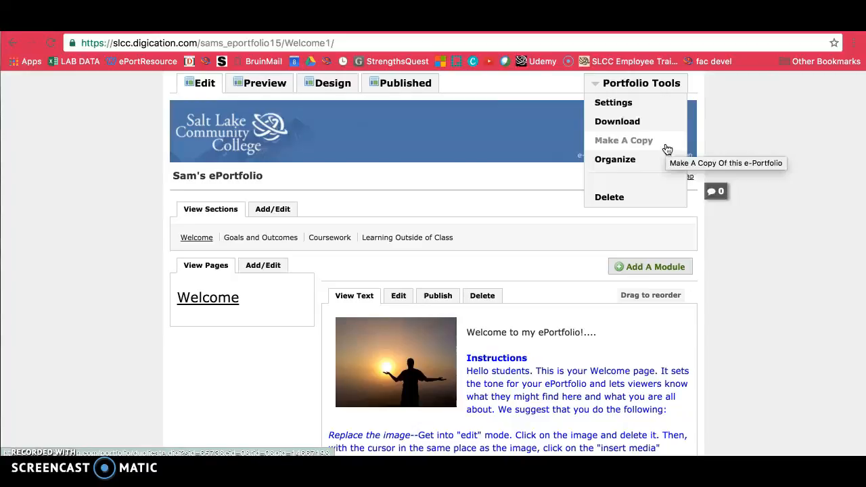
mouse_move(652, 146)
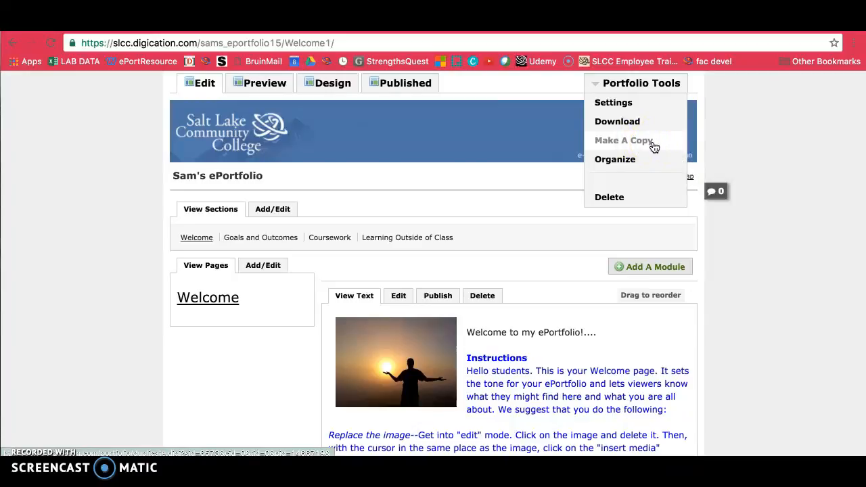
mouse_move(656, 142)
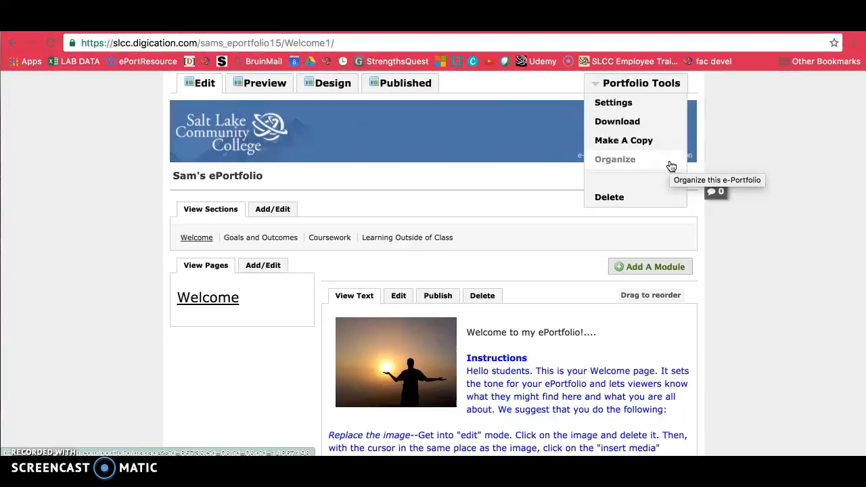
mouse_move(645, 165)
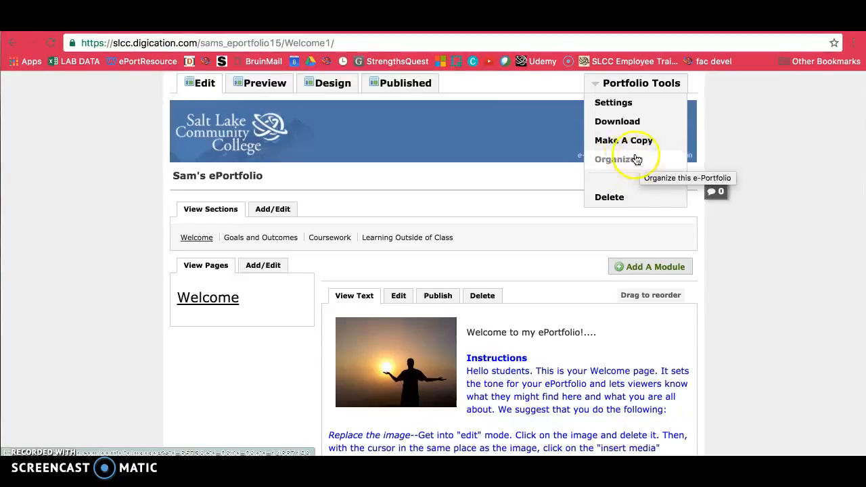
mouse_move(668, 166)
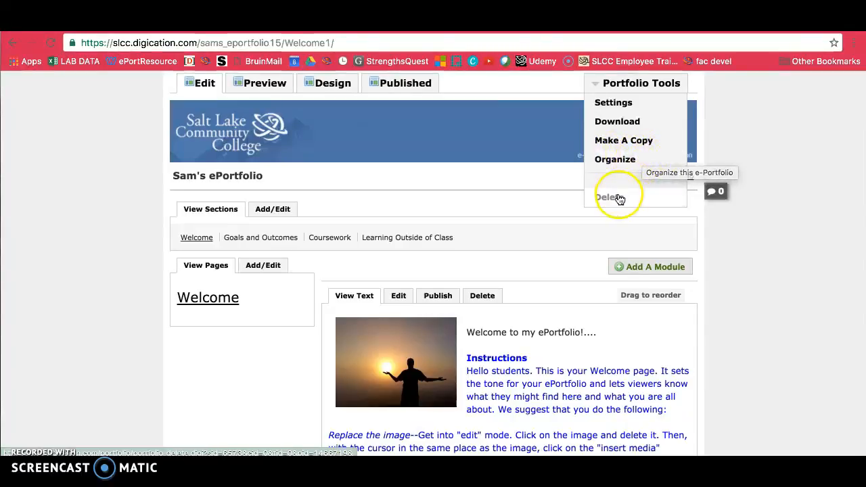
mouse_move(608, 196)
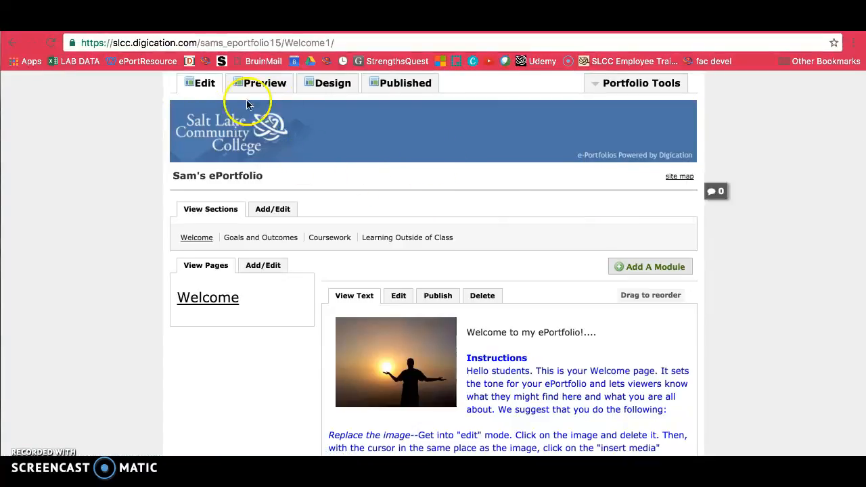
mouse_move(207, 120)
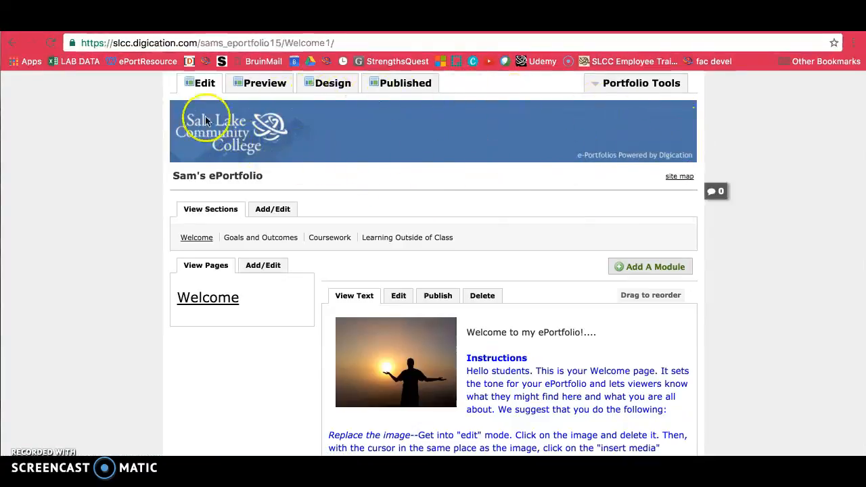
mouse_move(328, 160)
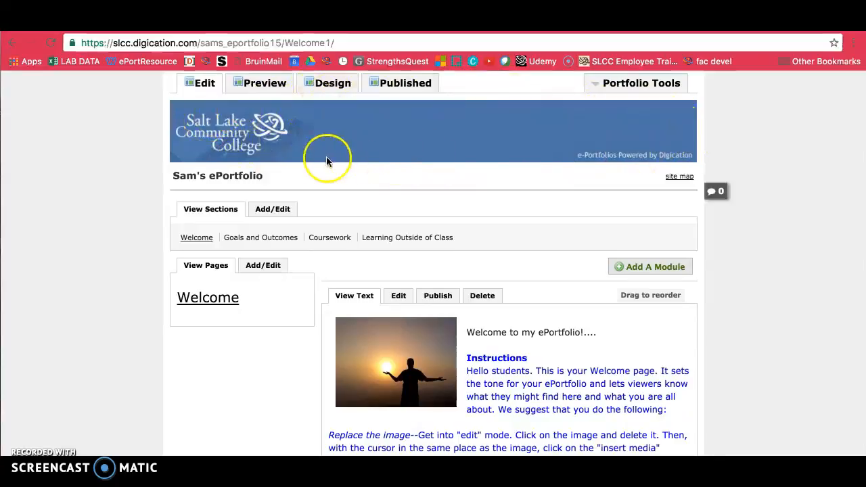
mouse_move(309, 146)
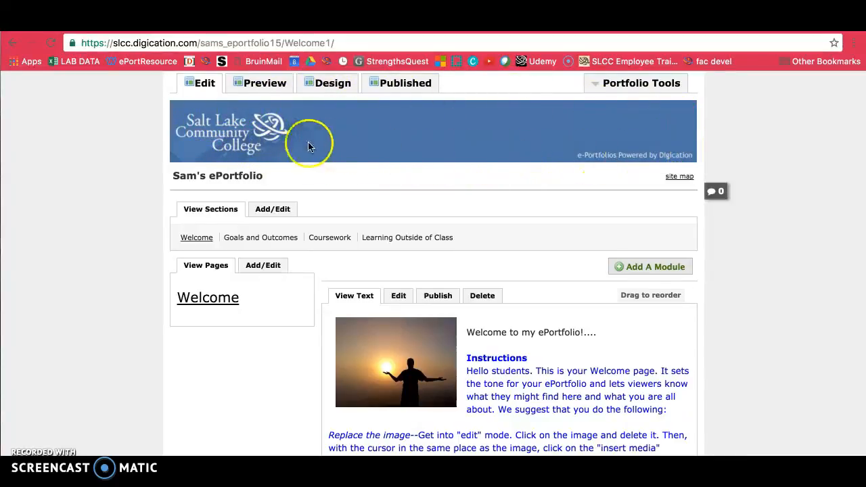
scroll(down, 3)
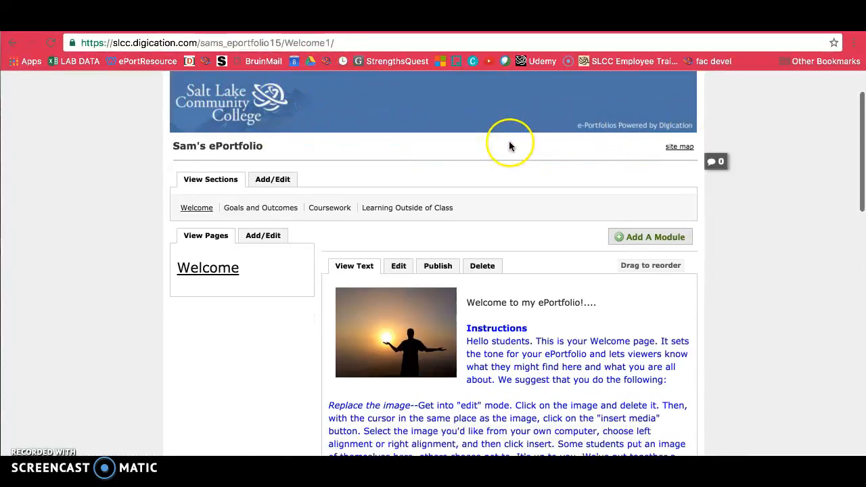
scroll(up, 3)
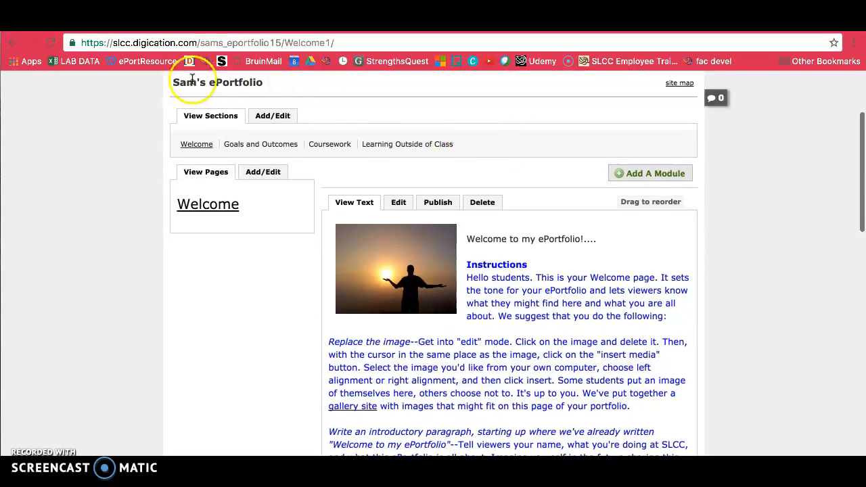
mouse_move(274, 97)
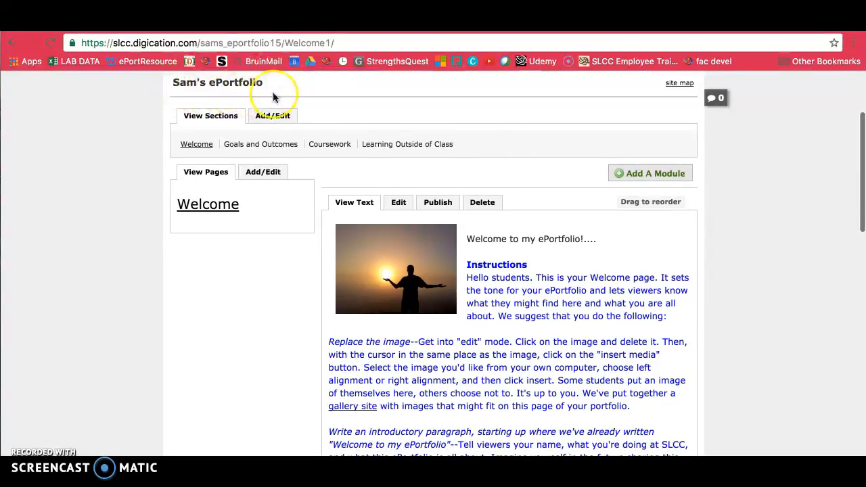
mouse_move(266, 92)
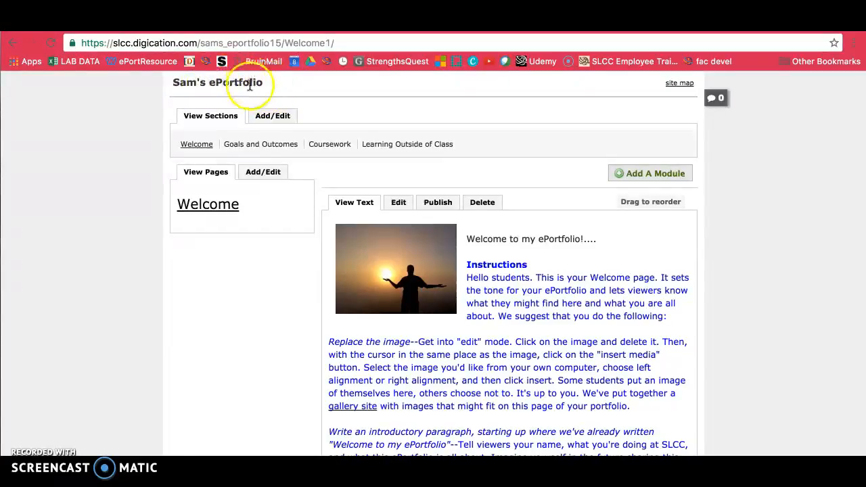
scroll(up, 3)
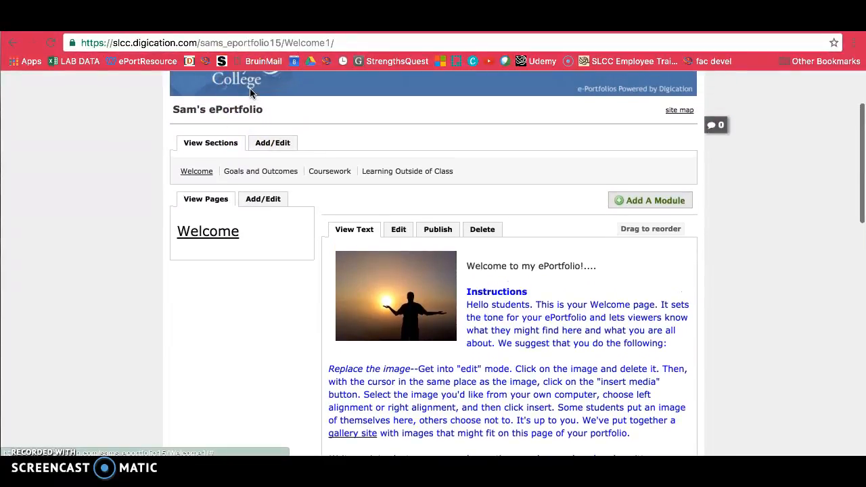
mouse_move(262, 108)
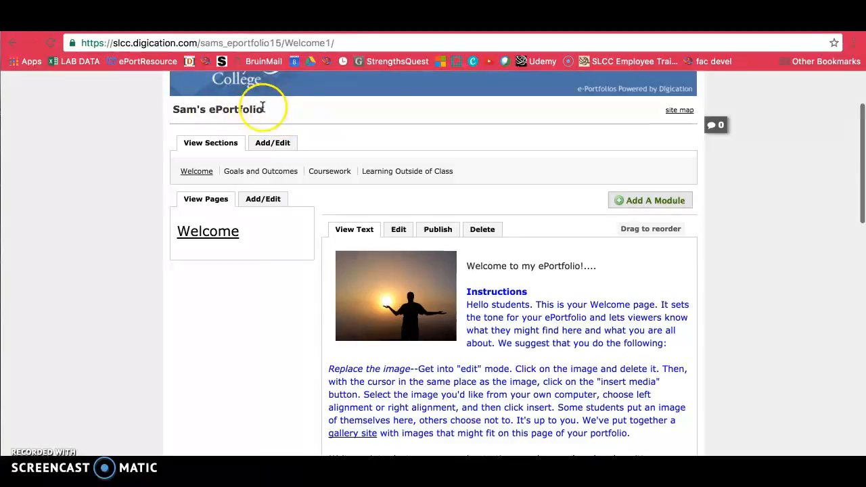
mouse_move(206, 118)
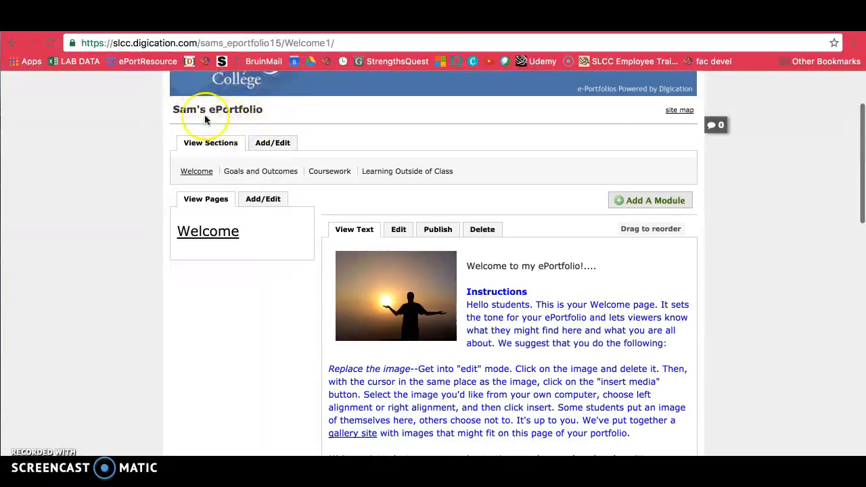
mouse_move(227, 109)
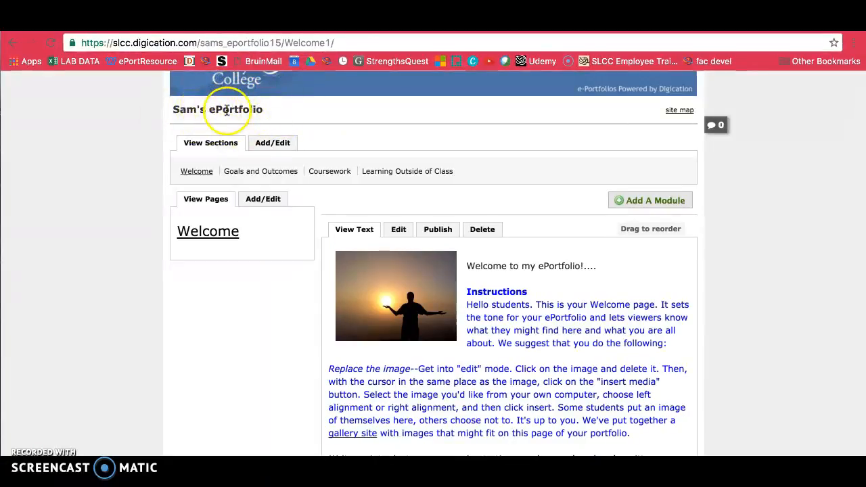
click(715, 125)
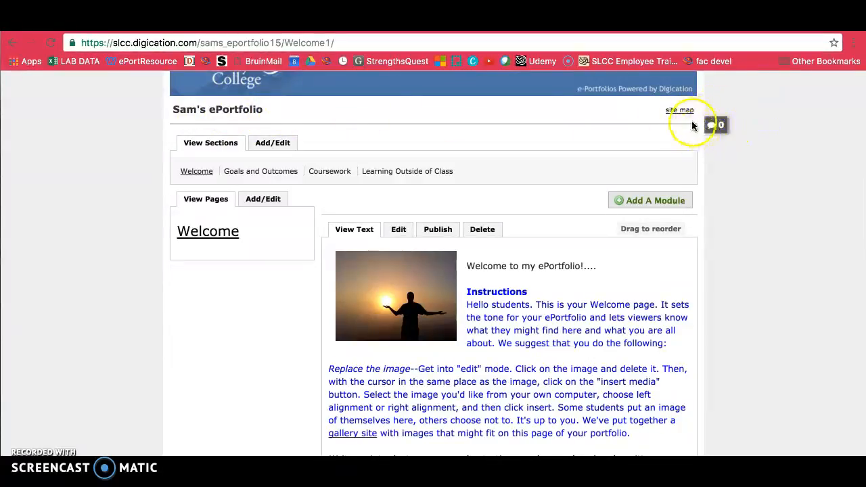
click(714, 125)
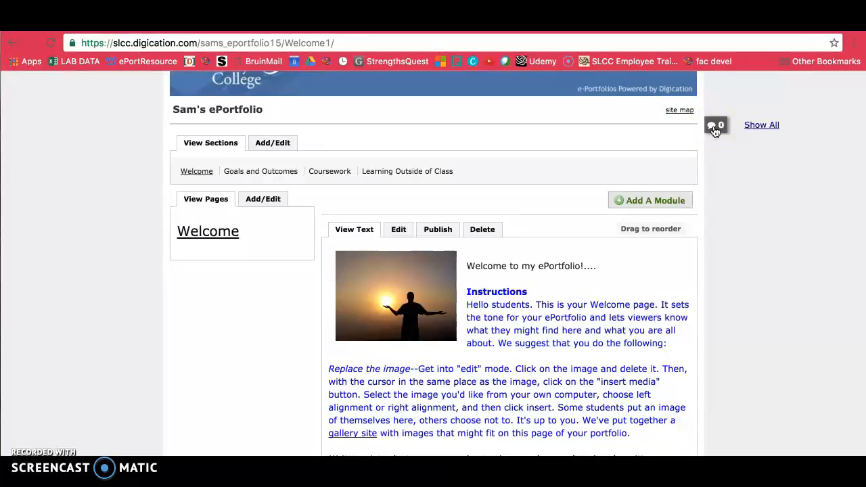
scroll(down, 3)
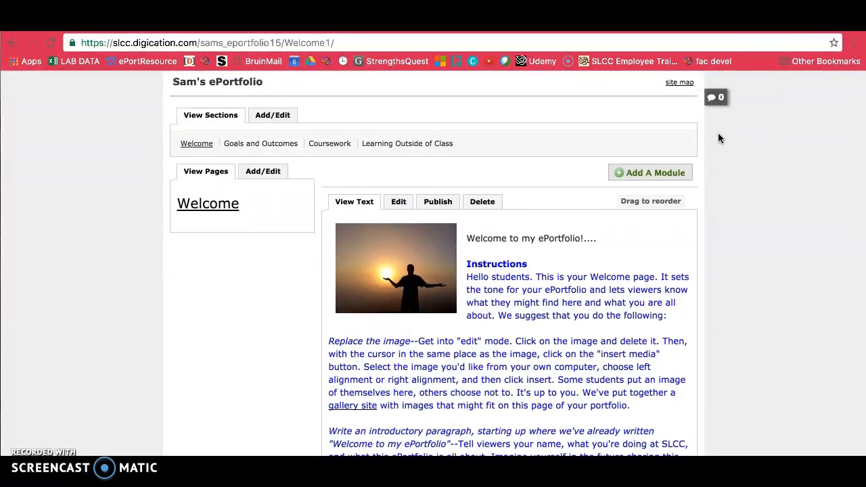
mouse_move(718, 126)
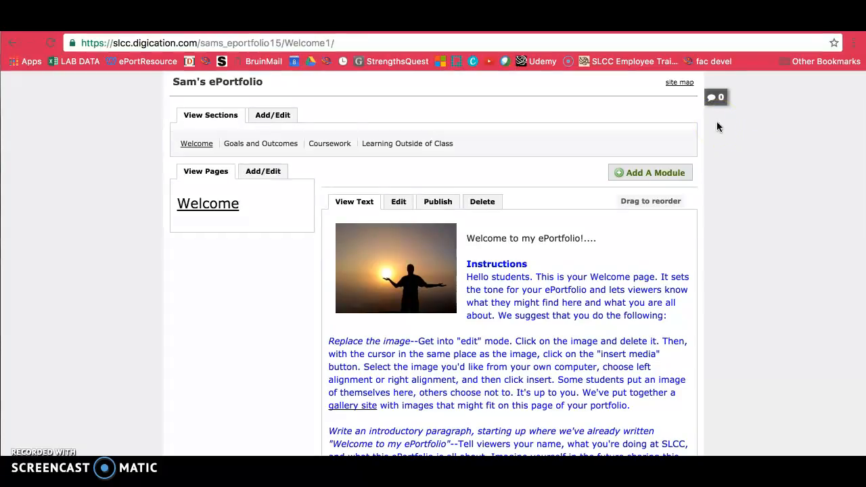
mouse_move(574, 118)
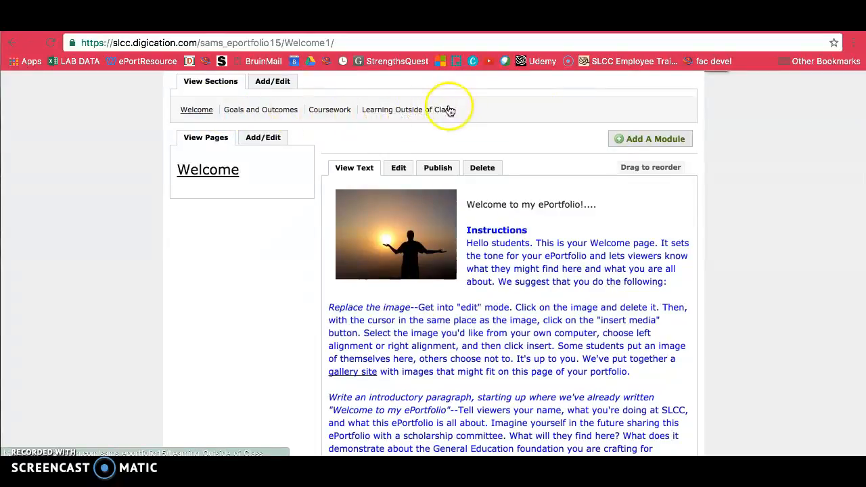
mouse_move(314, 113)
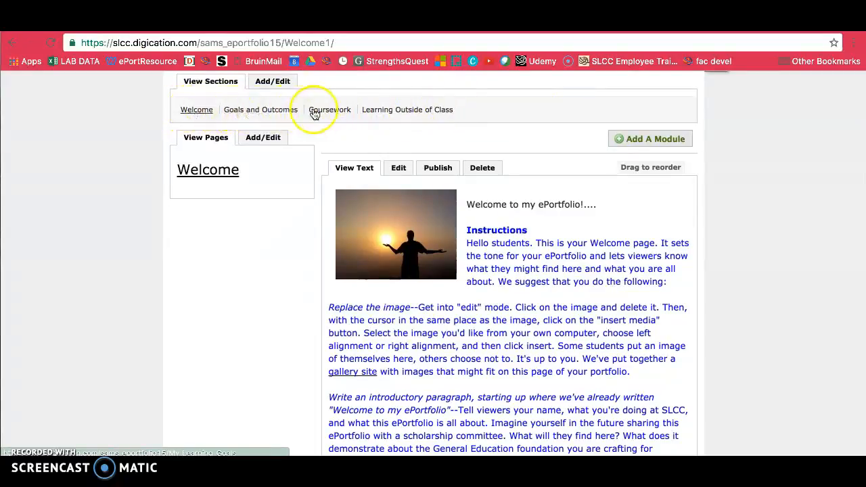
mouse_move(407, 110)
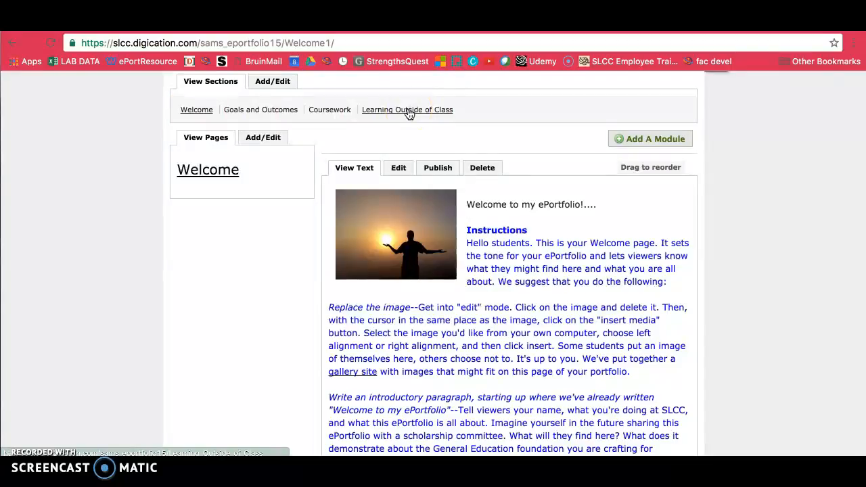
mouse_move(378, 112)
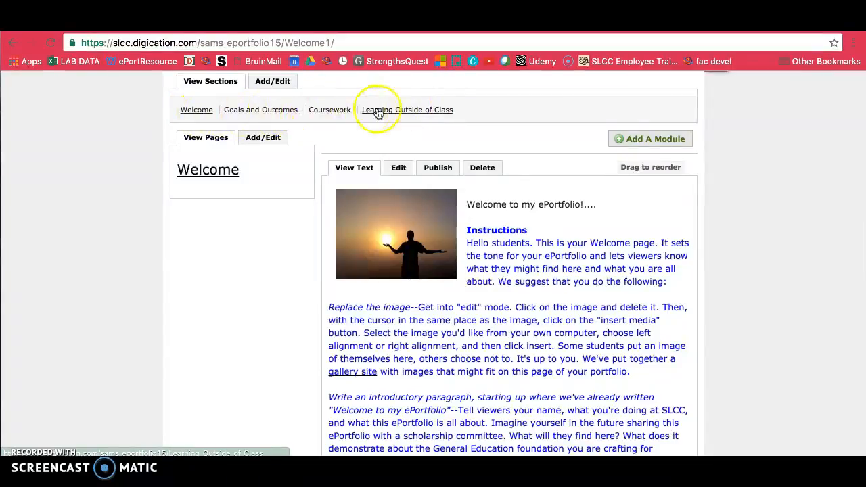
mouse_move(215, 109)
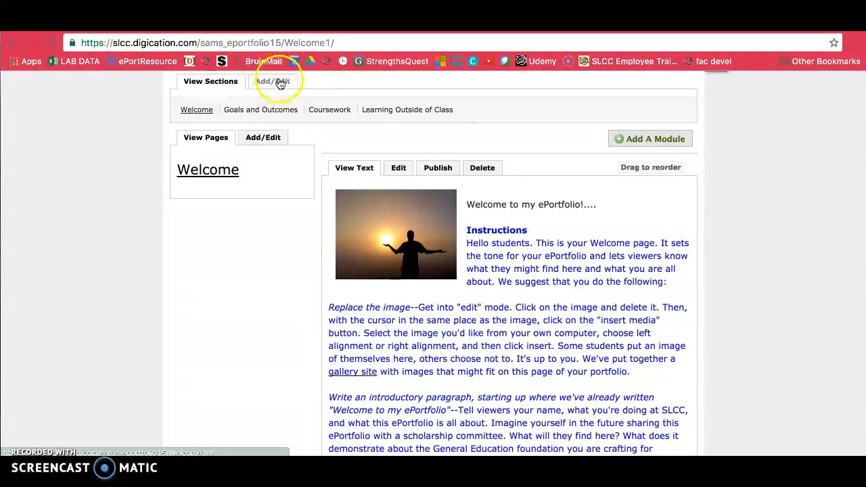
mouse_move(241, 113)
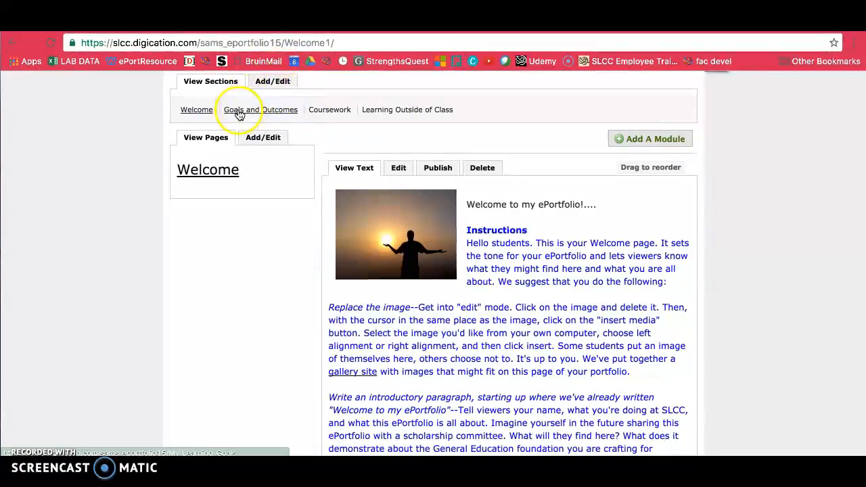
mouse_move(371, 100)
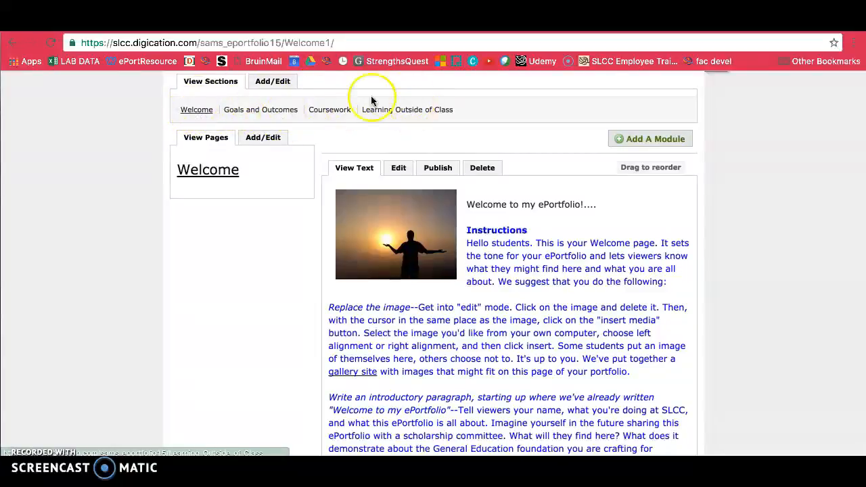
mouse_move(198, 115)
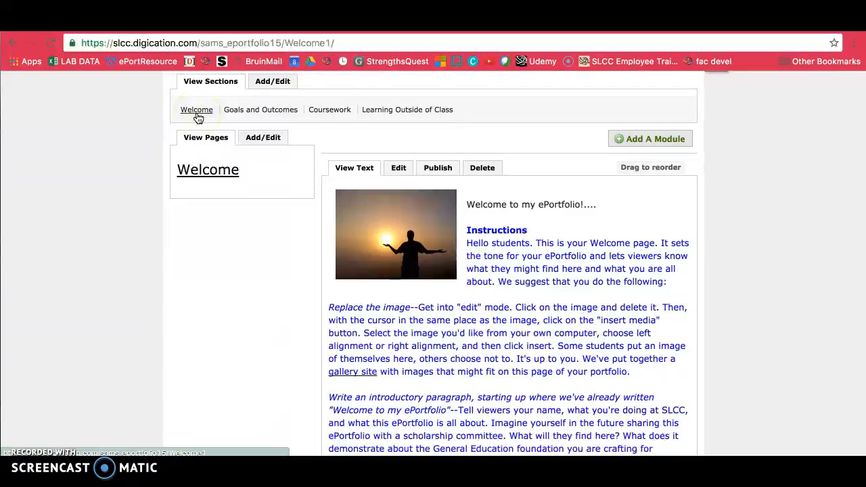
mouse_move(489, 264)
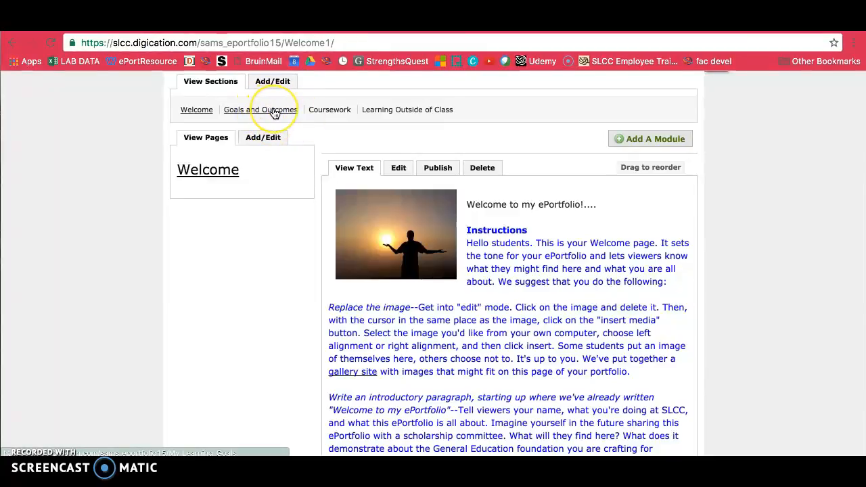
mouse_move(329, 110)
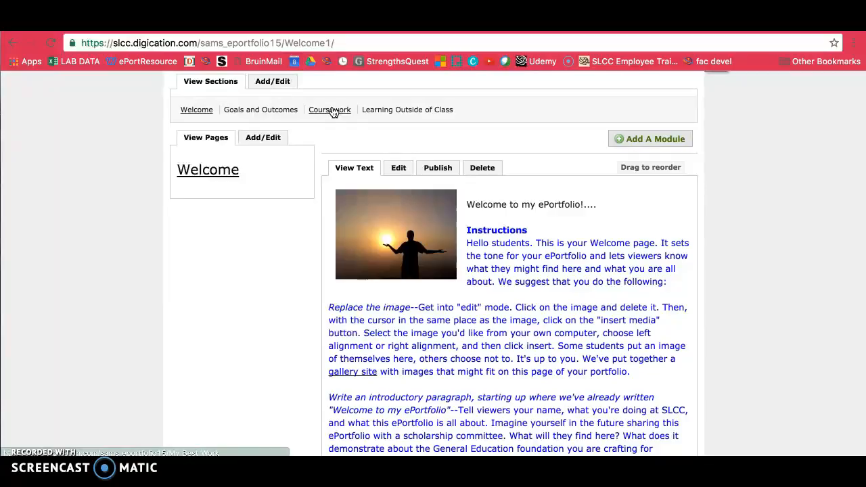
mouse_move(426, 100)
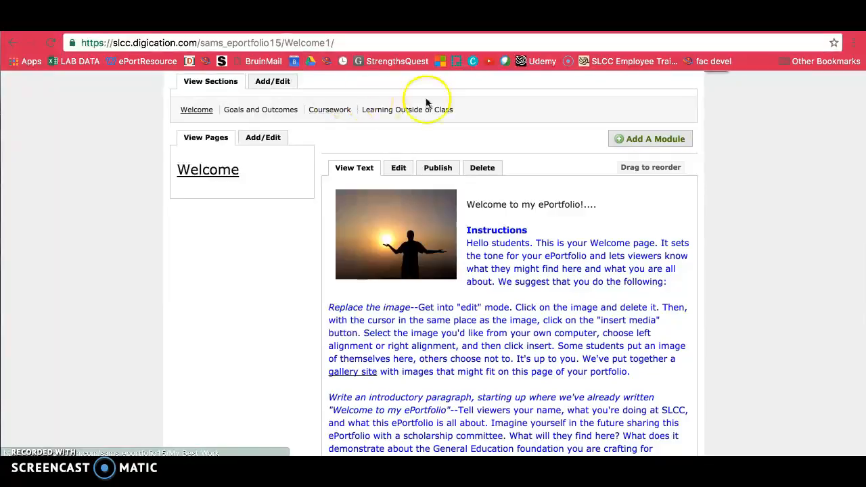
mouse_move(405, 107)
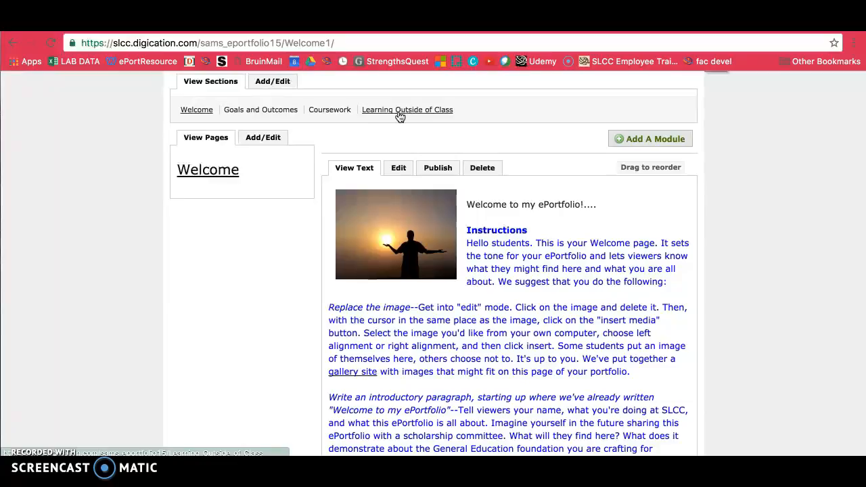
mouse_move(294, 195)
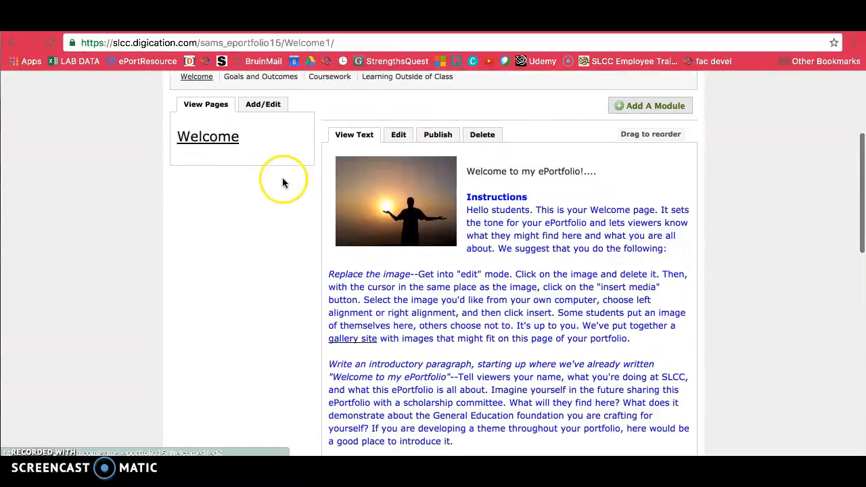
mouse_move(625, 125)
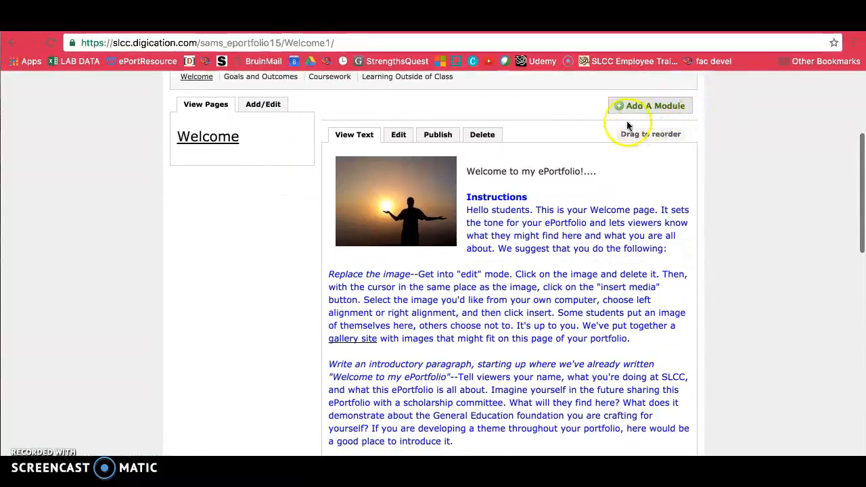
mouse_move(654, 105)
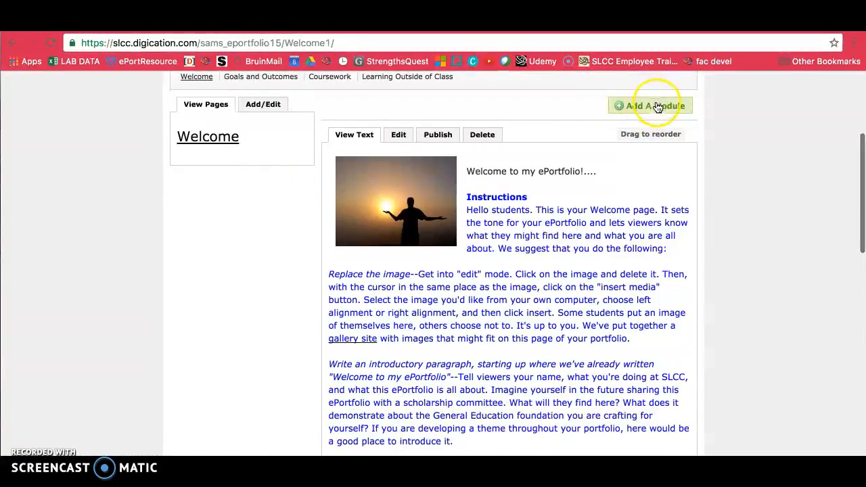
mouse_move(652, 105)
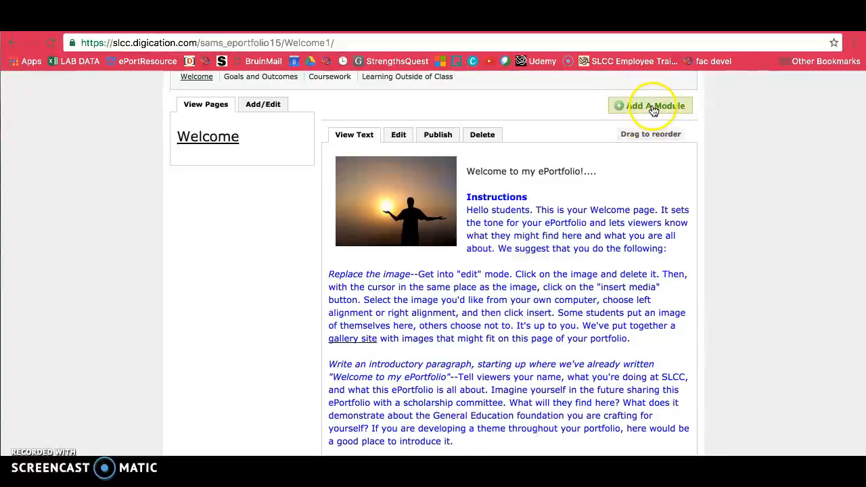
mouse_move(676, 103)
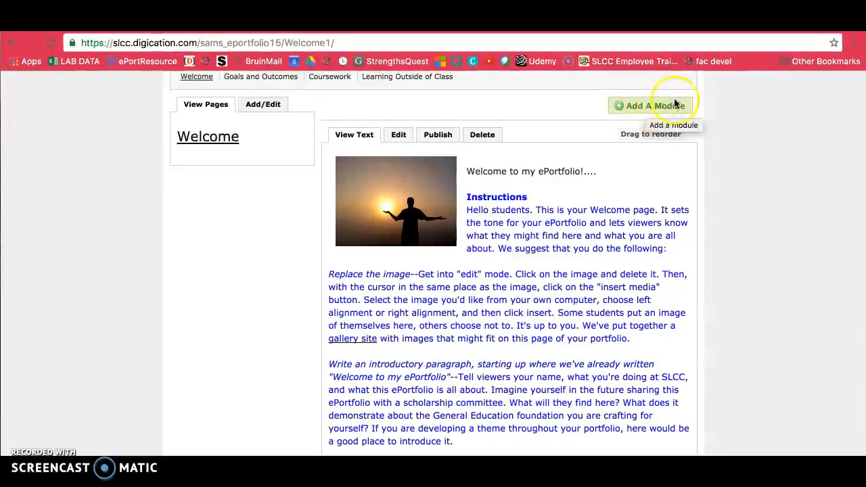
scroll(down, 3)
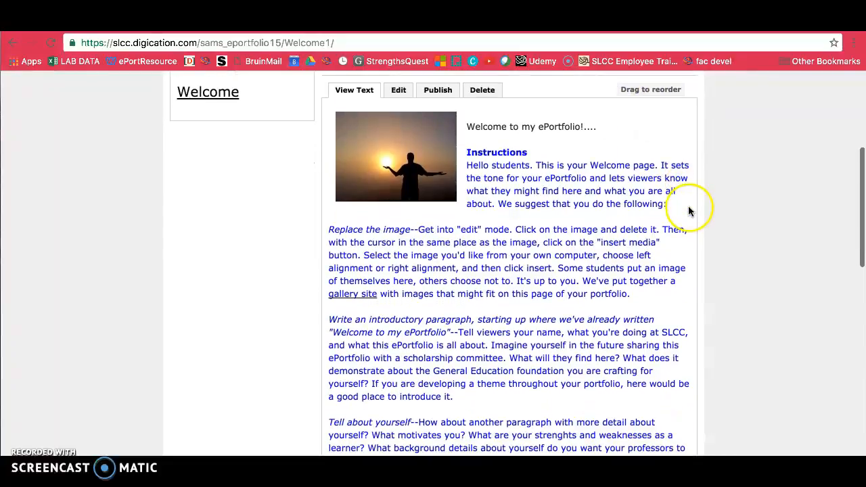
mouse_move(575, 91)
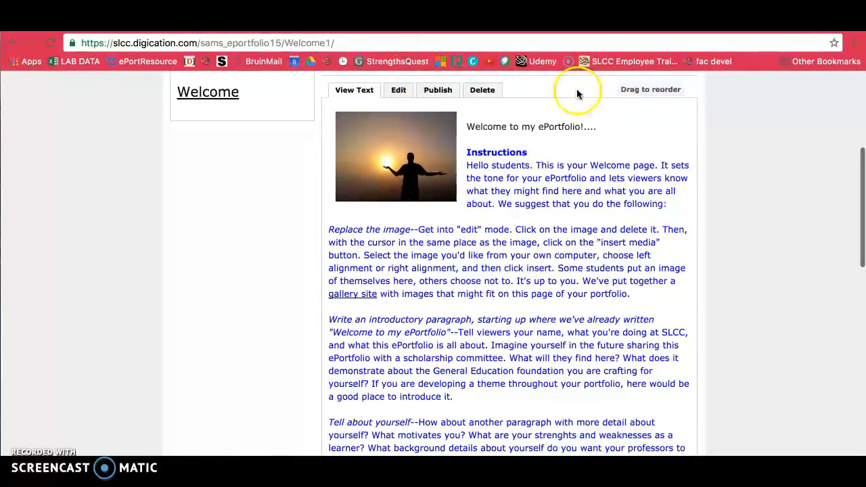
mouse_move(697, 237)
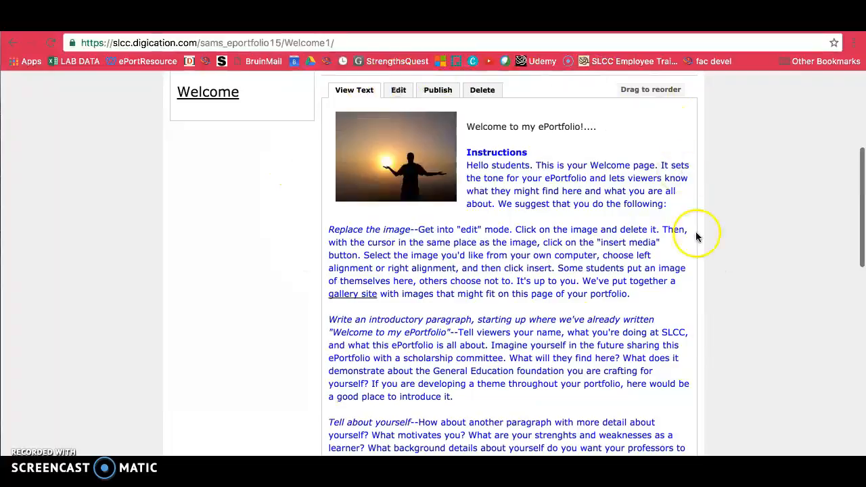
mouse_move(716, 363)
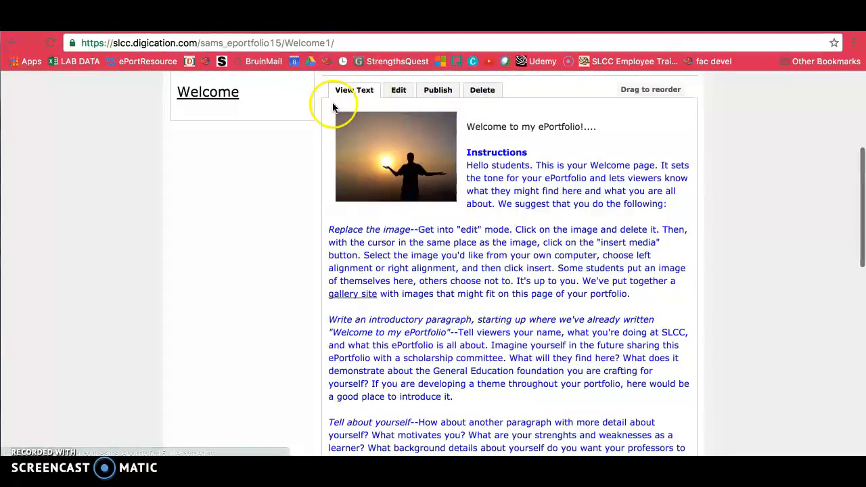
mouse_move(362, 83)
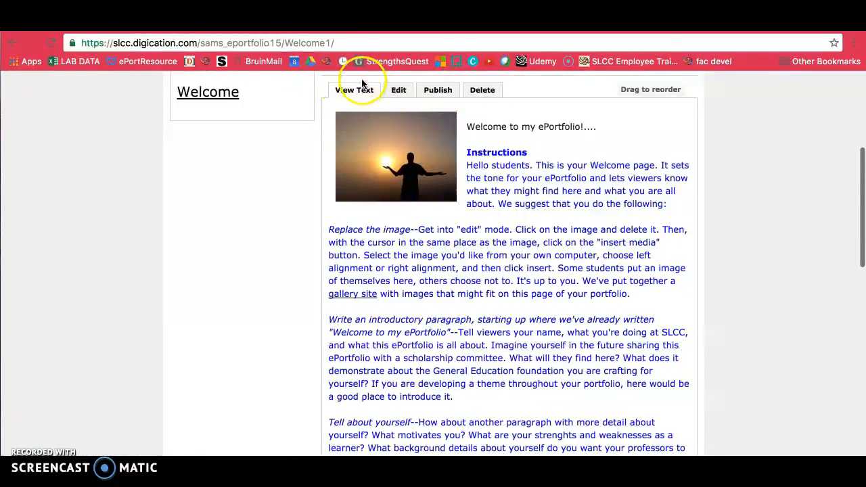
scroll(down, 3)
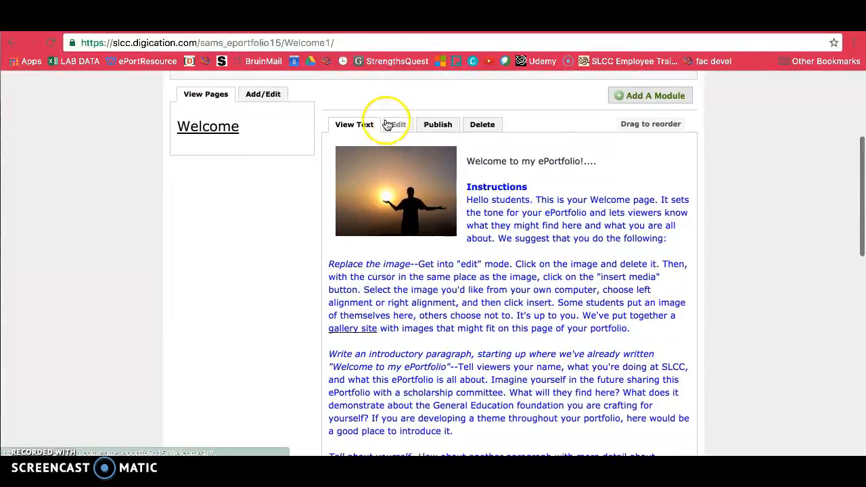
mouse_move(437, 124)
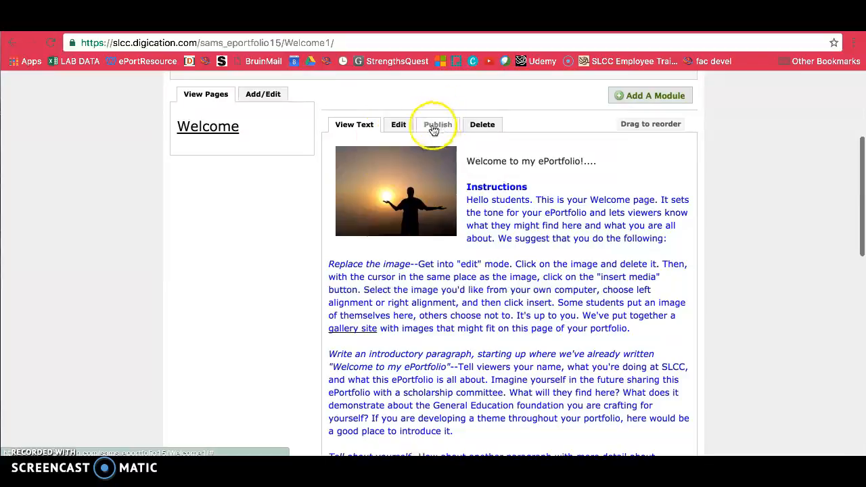
mouse_move(440, 134)
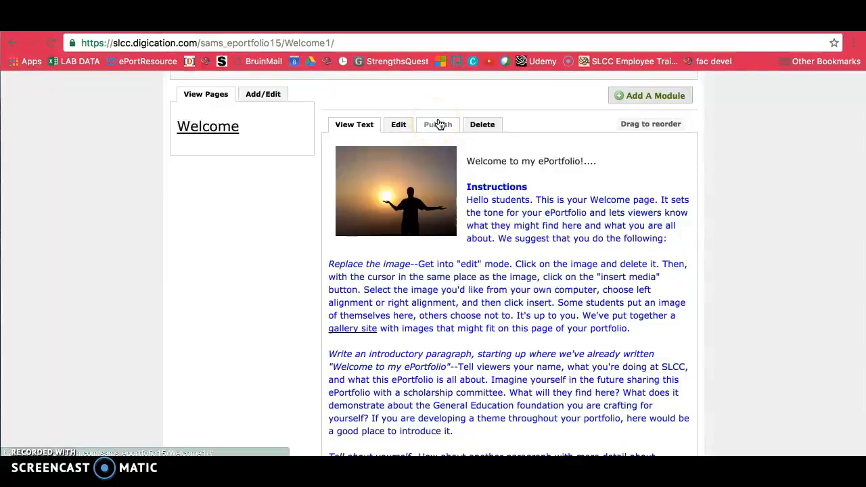
mouse_move(655, 142)
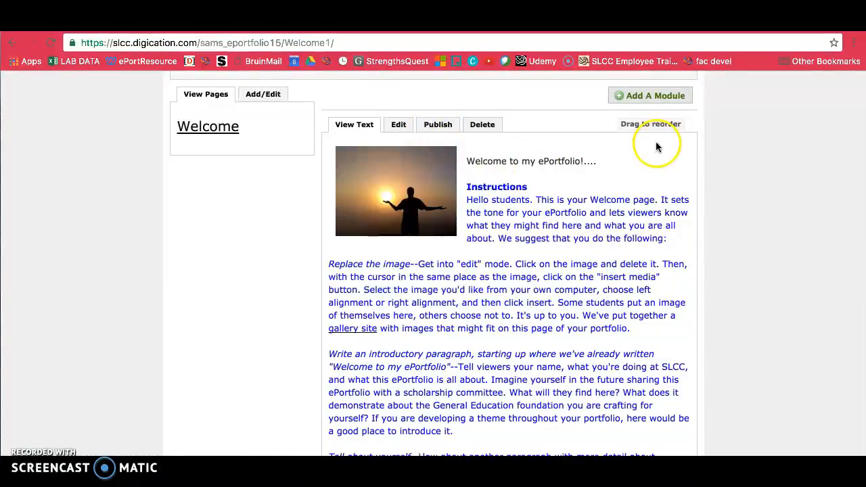
mouse_move(628, 84)
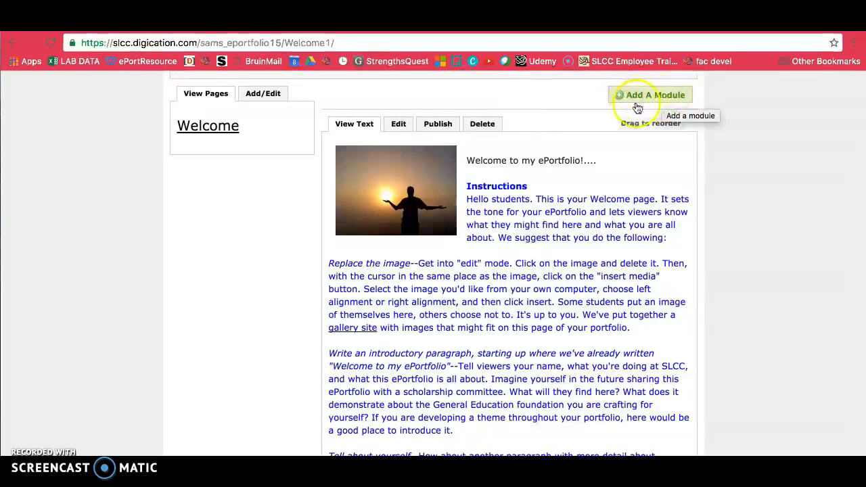
mouse_move(480, 120)
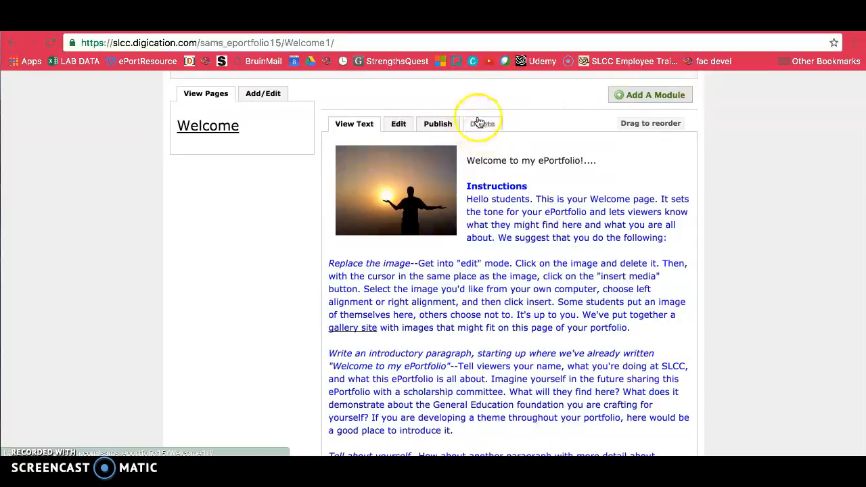
mouse_move(682, 122)
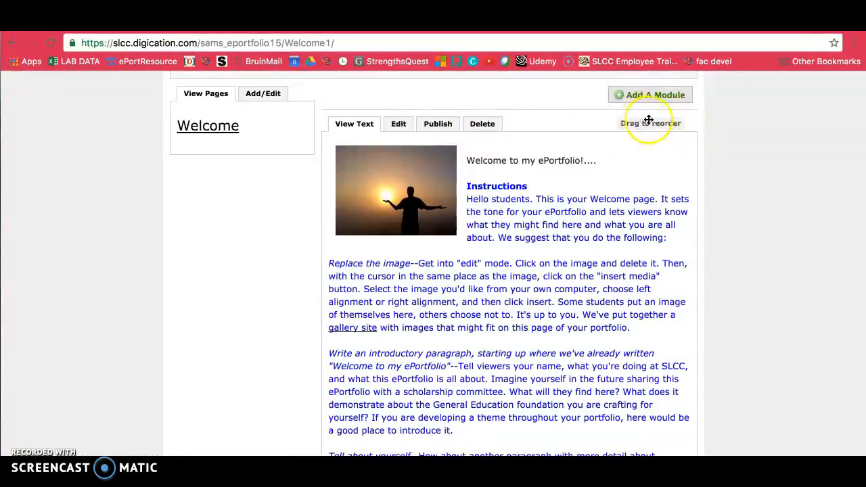
mouse_move(655, 125)
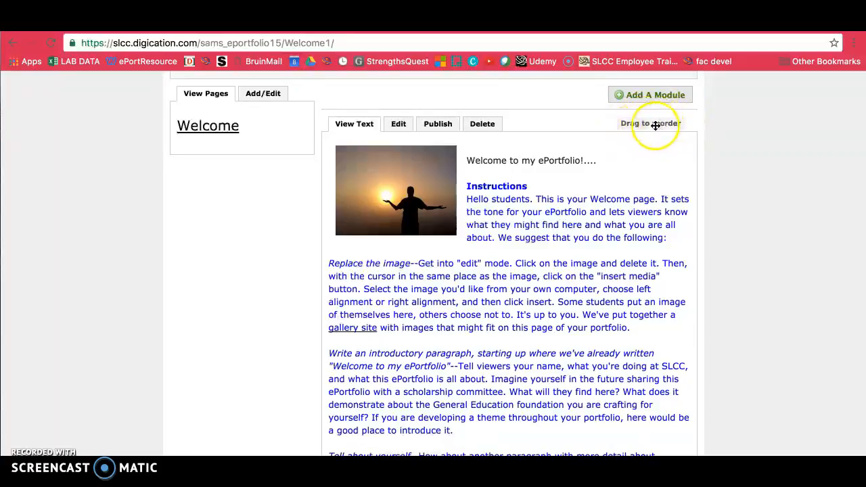
scroll(up, 3)
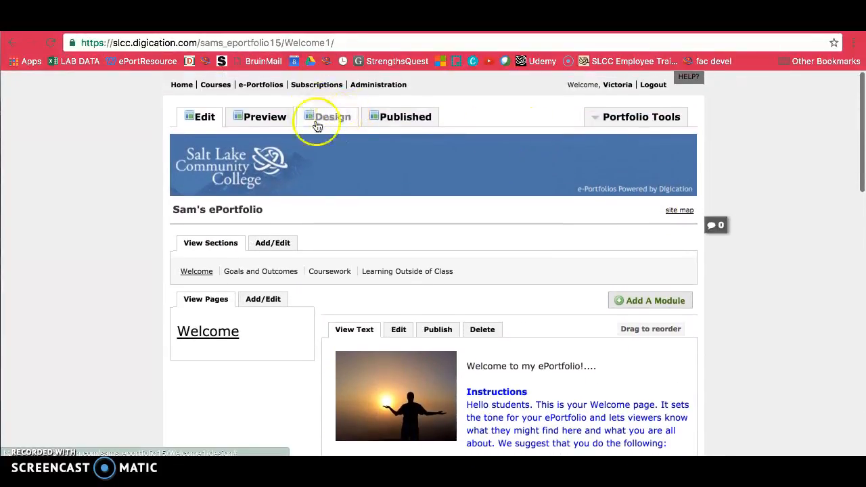
mouse_move(534, 216)
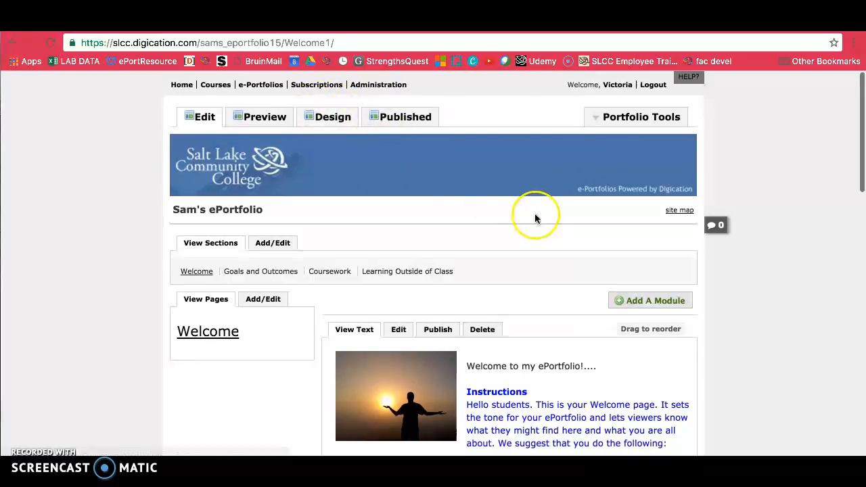
scroll(down, 3)
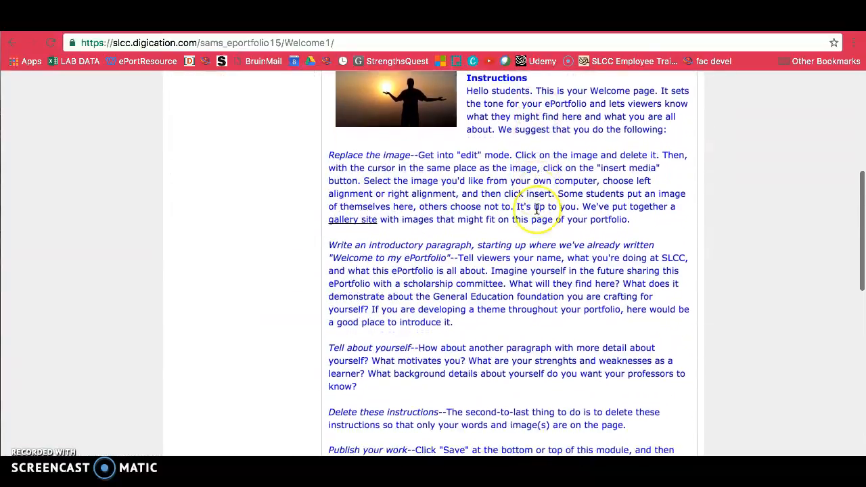
scroll(down, 3)
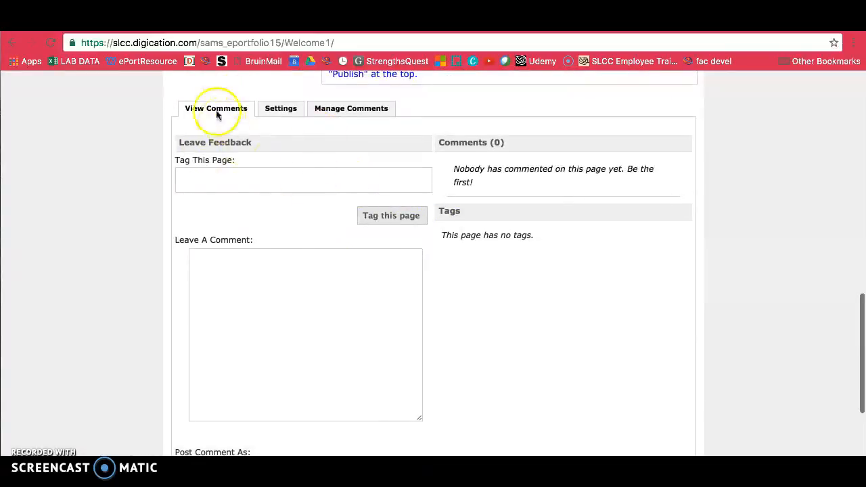
mouse_move(369, 160)
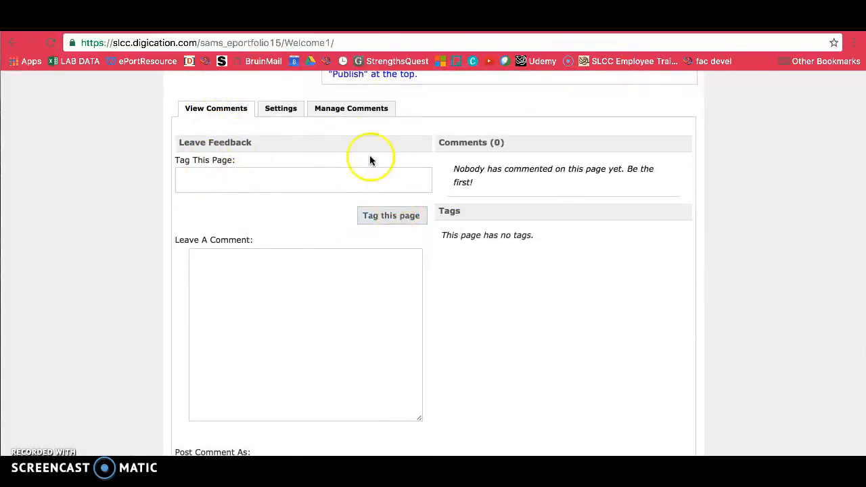
scroll(down, 3)
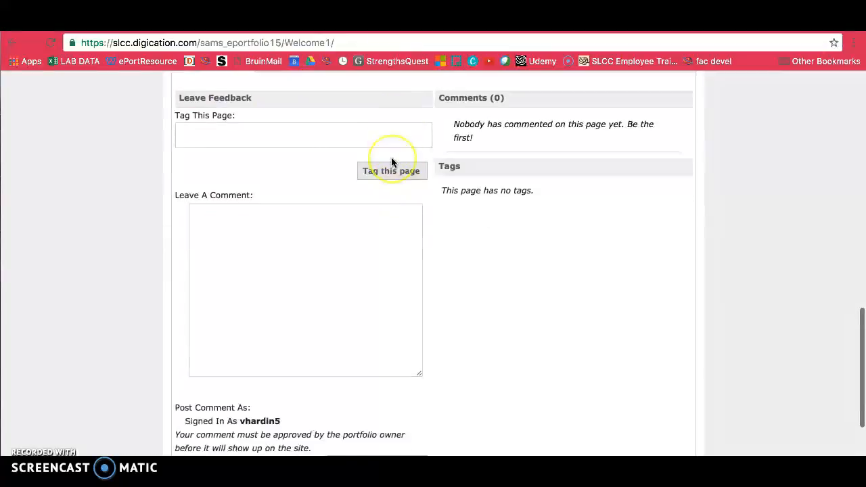
scroll(up, 3)
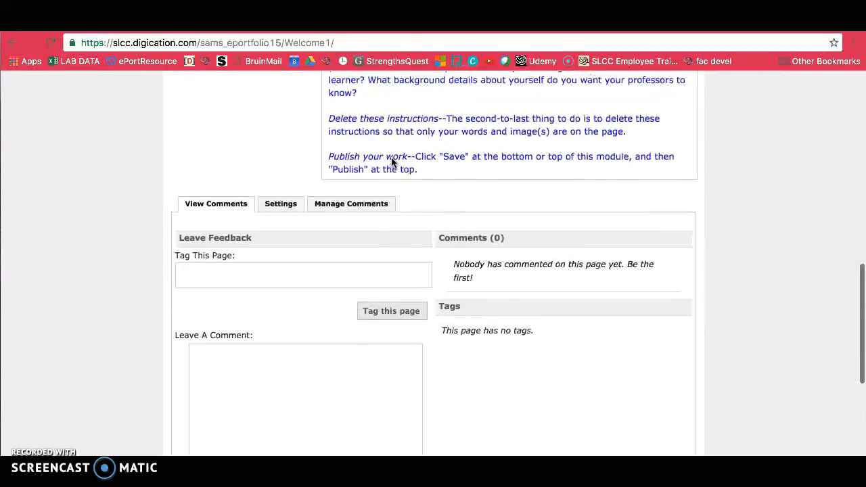
scroll(up, 3)
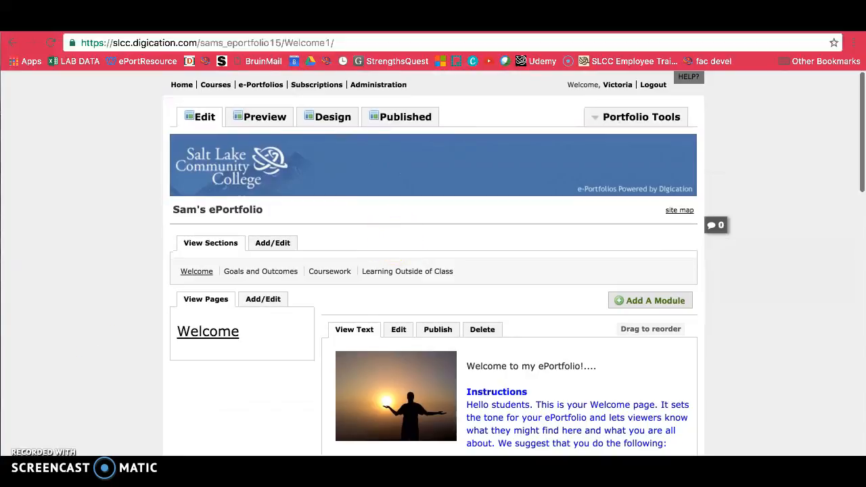